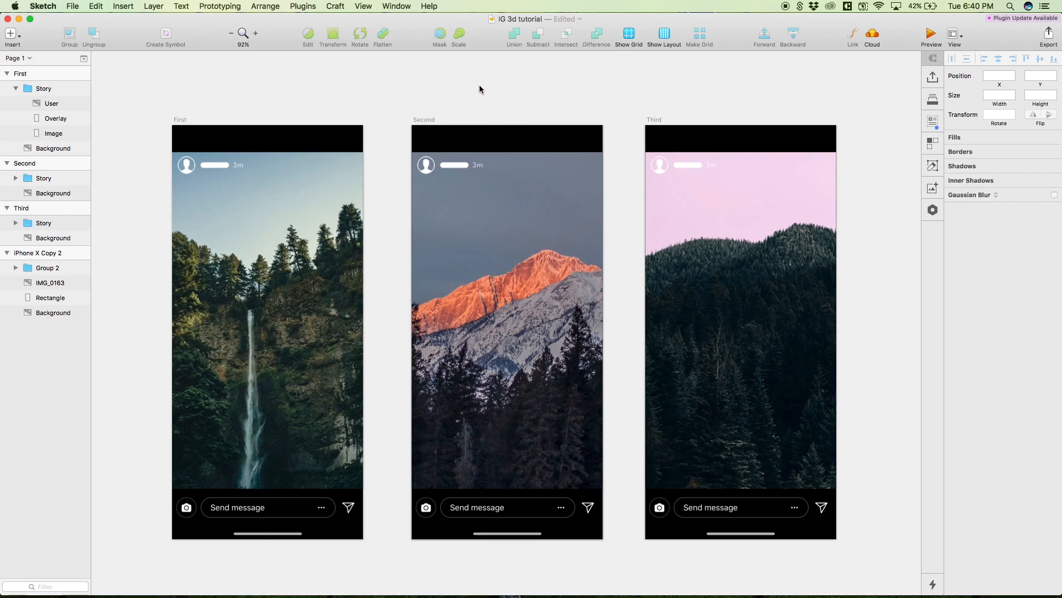
mouse_move(167, 131)
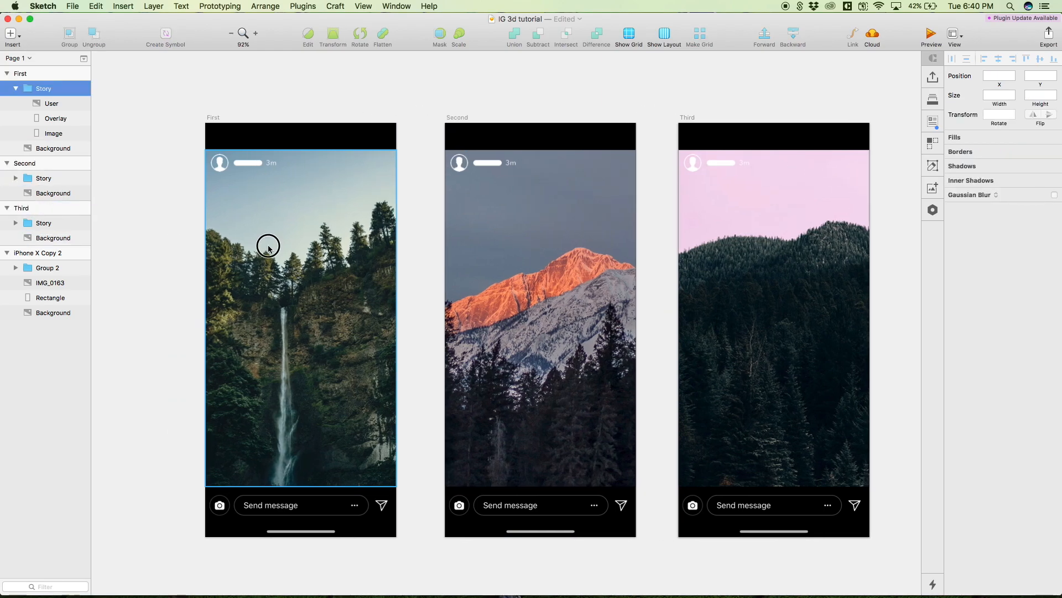
Draw a temporary rectangle beside the screens and fill it with a Nature stock photo
left_click(53, 147)
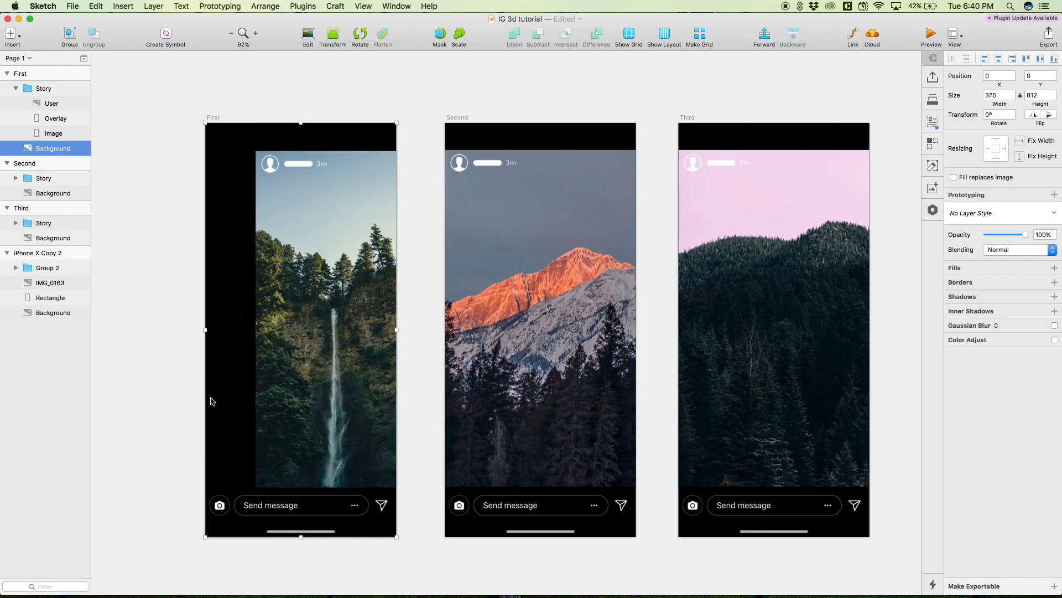
mouse_move(231, 224)
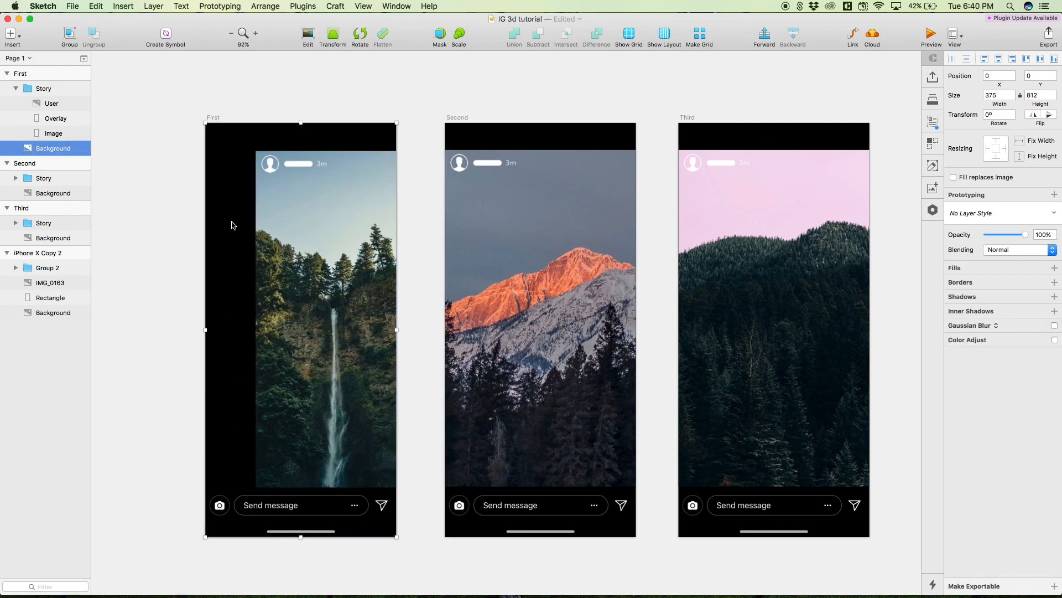
mouse_move(223, 266)
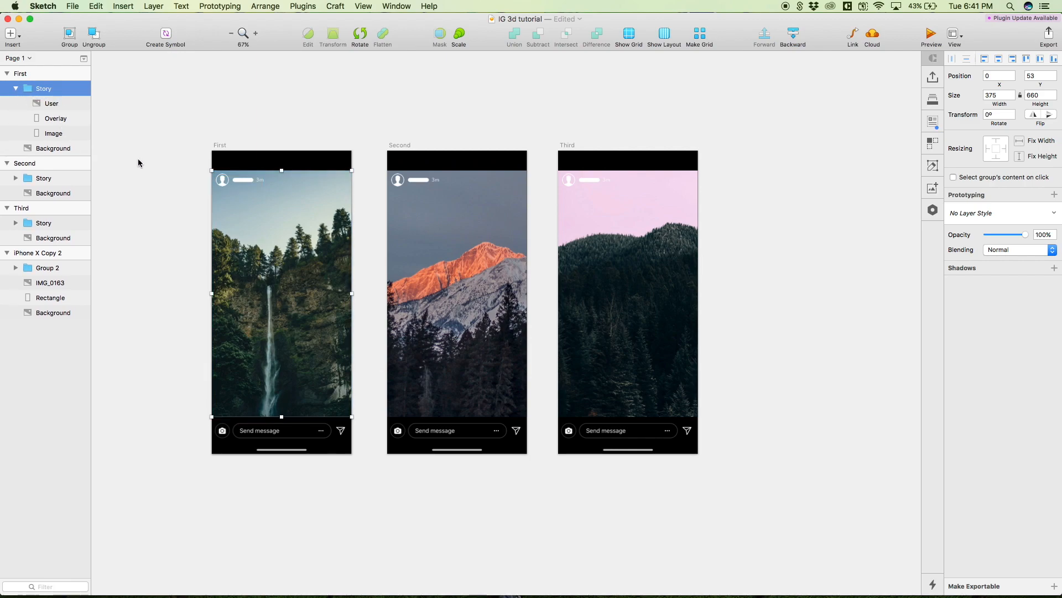
left_click(53, 132)
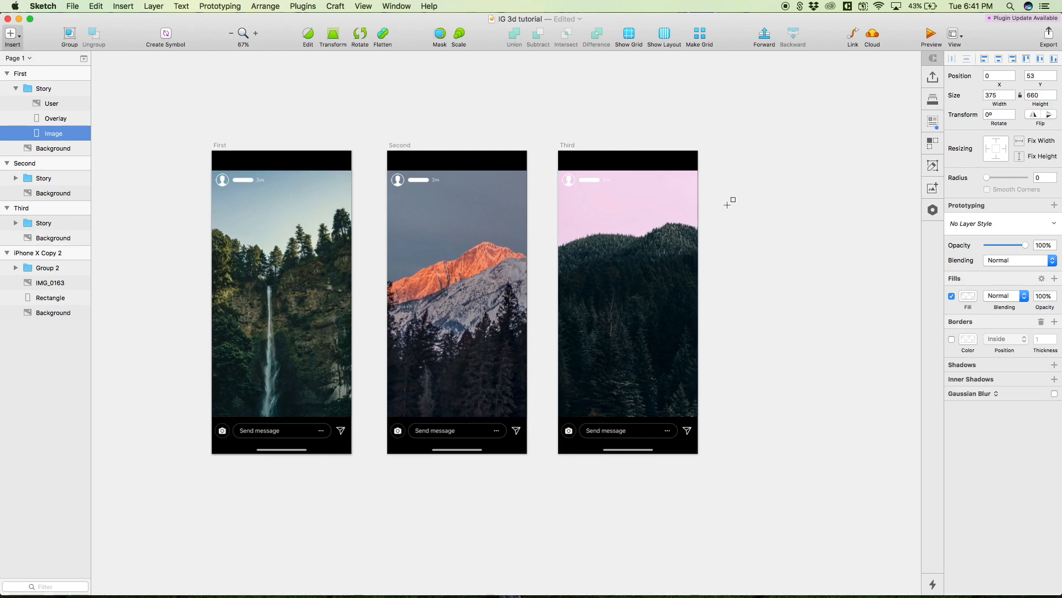
left_click_drag(743, 160, 771, 274)
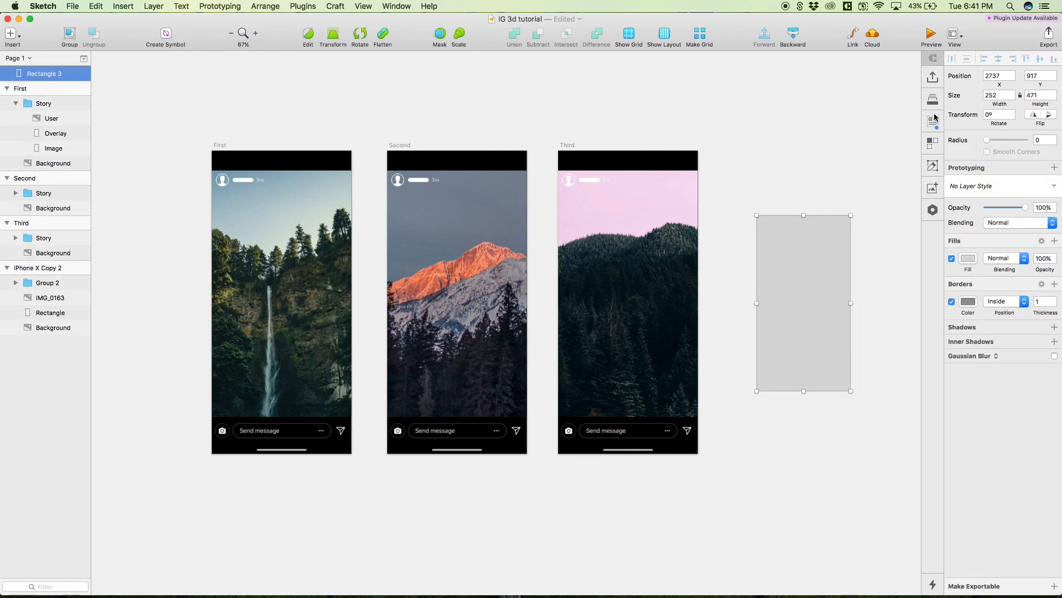
left_click(808, 225)
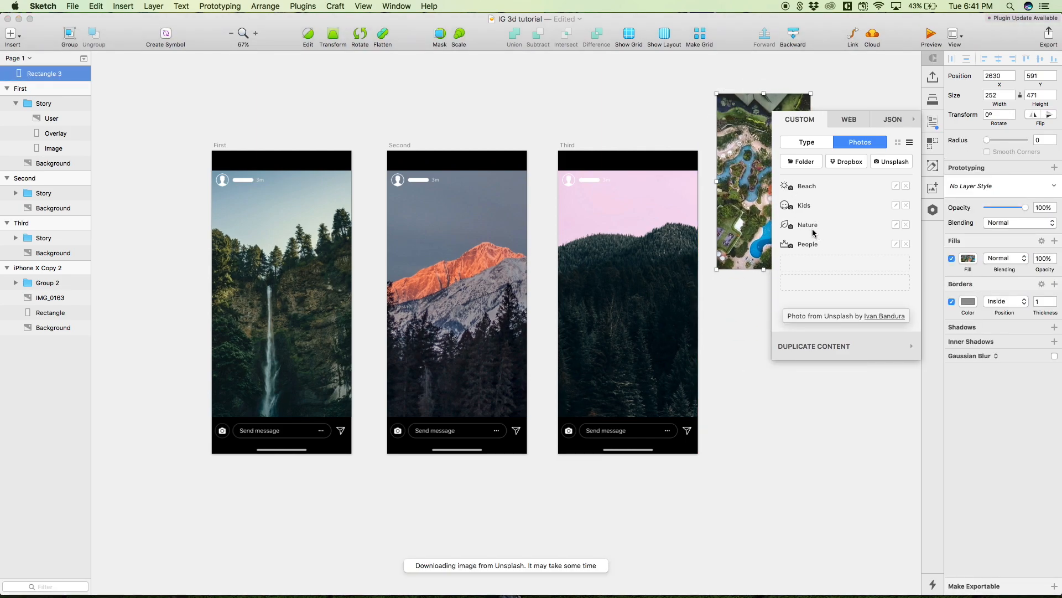
left_click(807, 225)
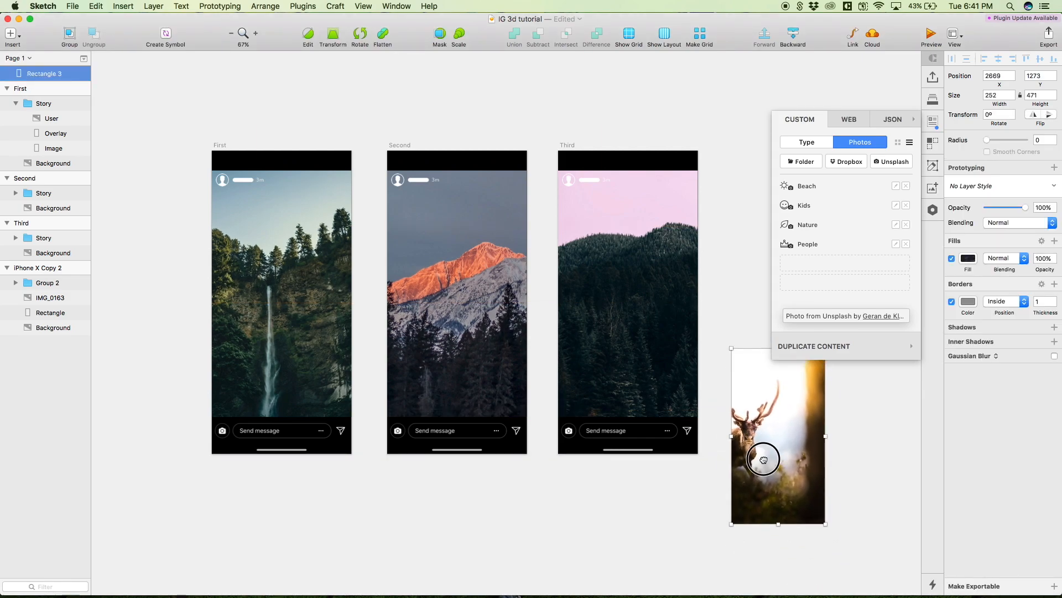
left_click_drag(765, 459, 740, 420)
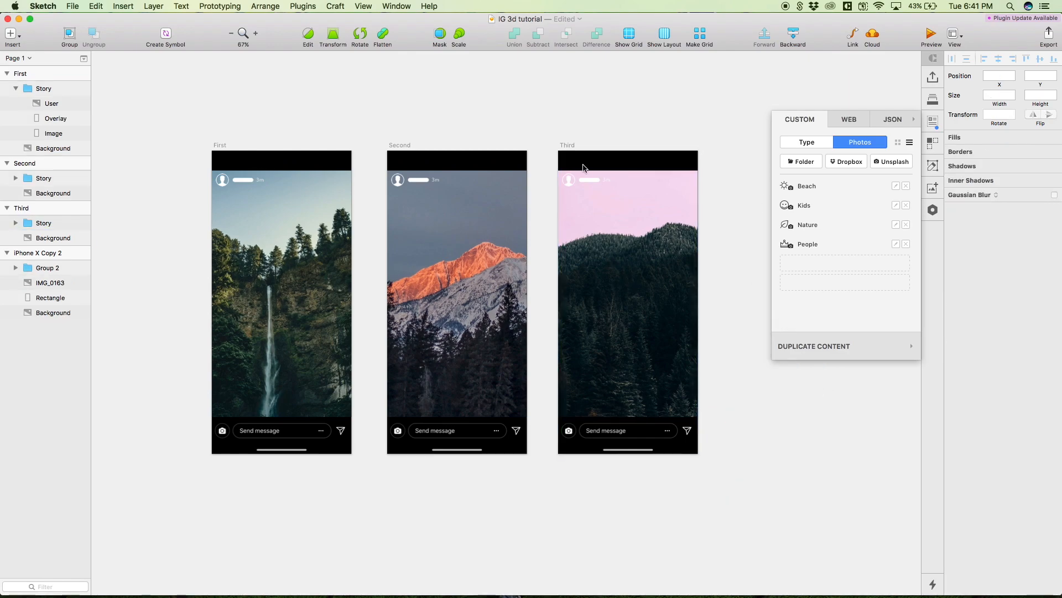
Try the First story's Overlay at higher opacities, return it to 0%, and close the Craft panel
left_click(405, 180)
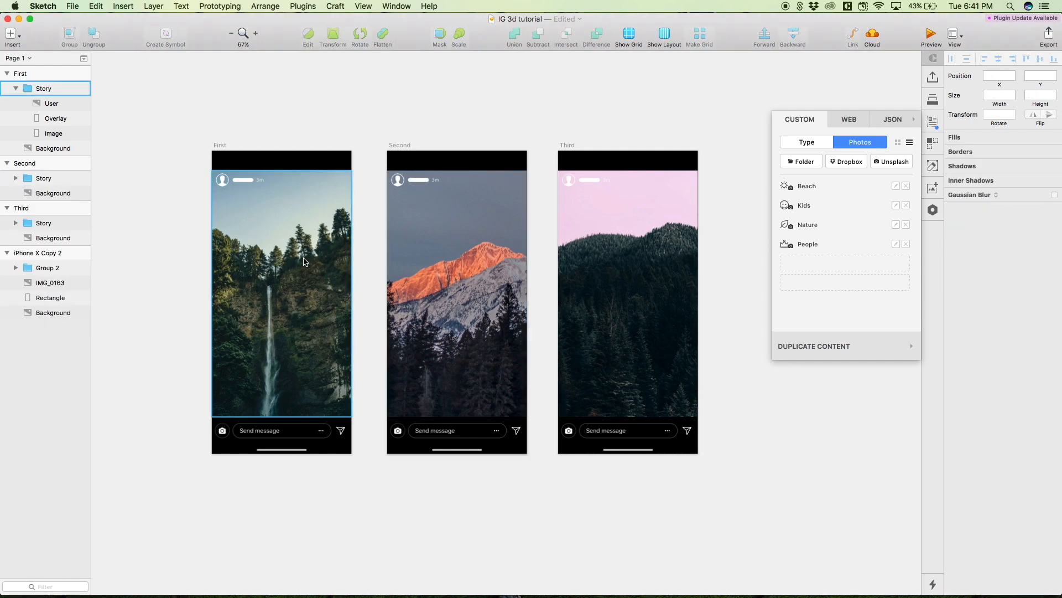
left_click(55, 118)
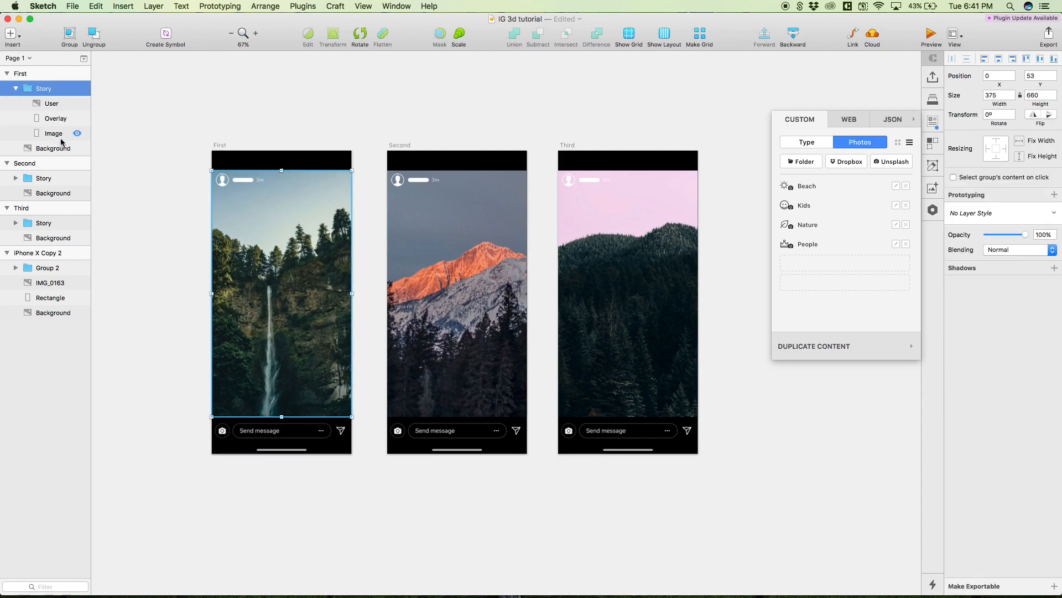
left_click(56, 118)
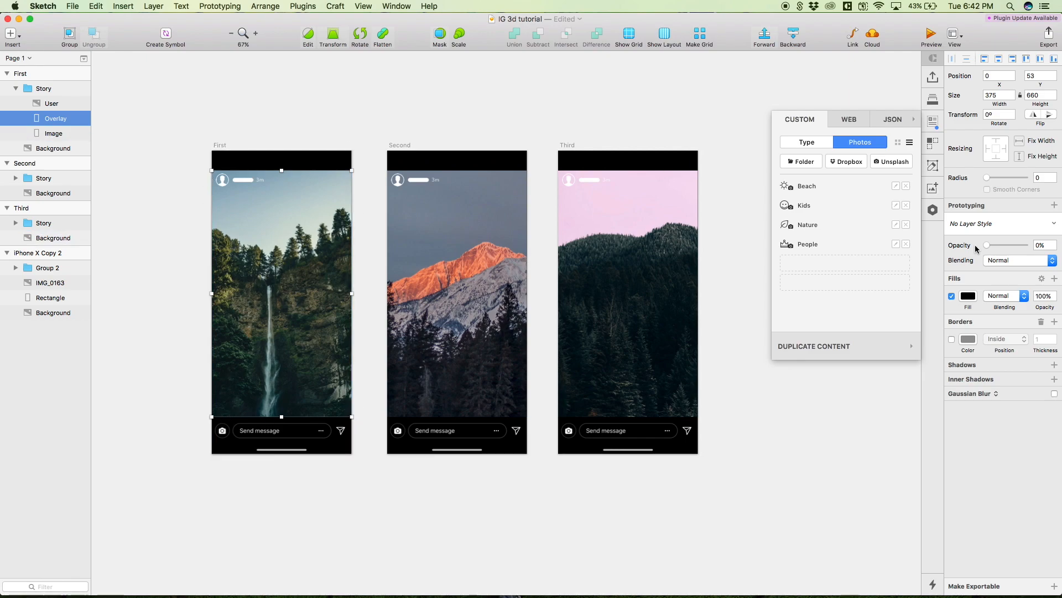
left_click_drag(986, 244, 1014, 244)
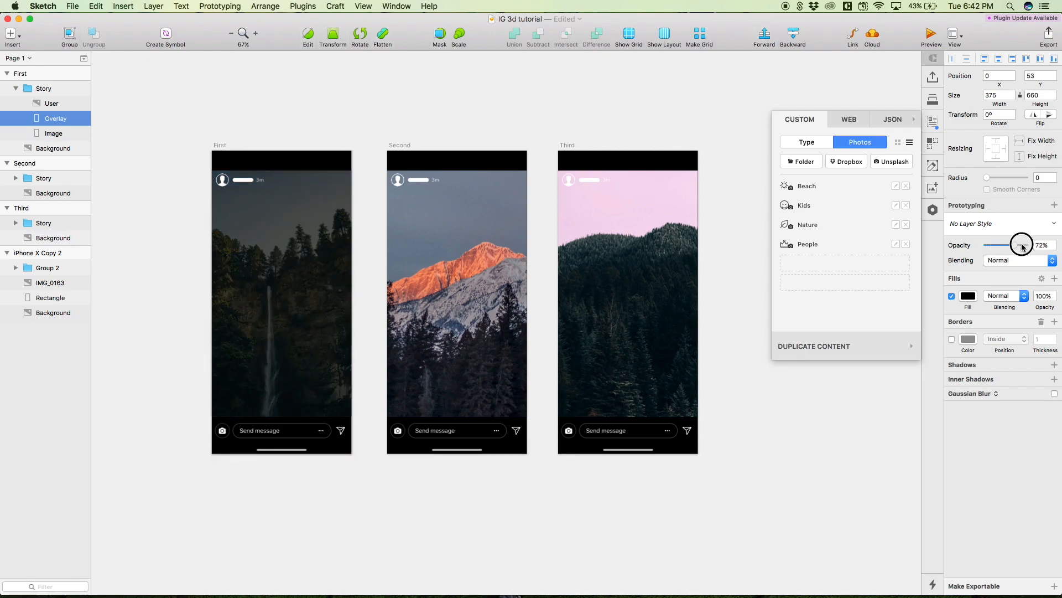
left_click_drag(1018, 244, 995, 245)
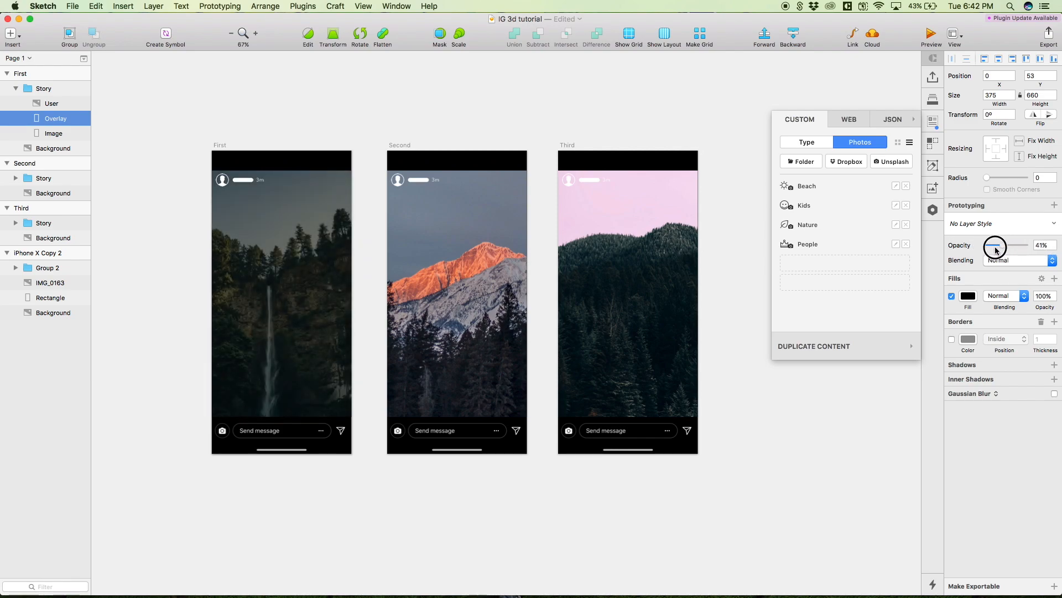
left_click_drag(996, 245, 986, 246)
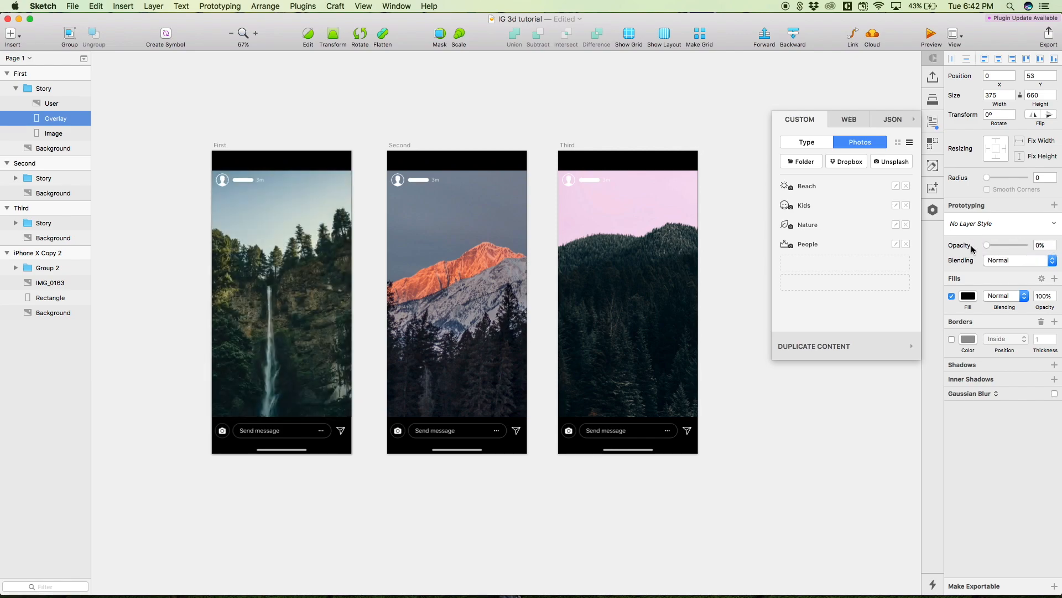
left_click(282, 292)
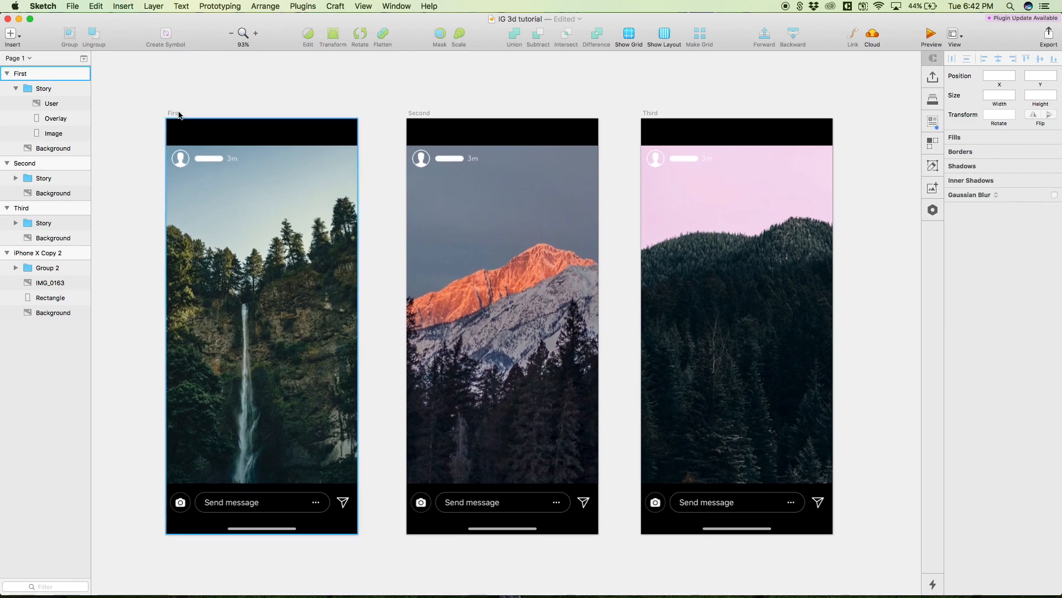
Import the three Sketch artboards First, Second and Third as Flinto screens
left_click(419, 113)
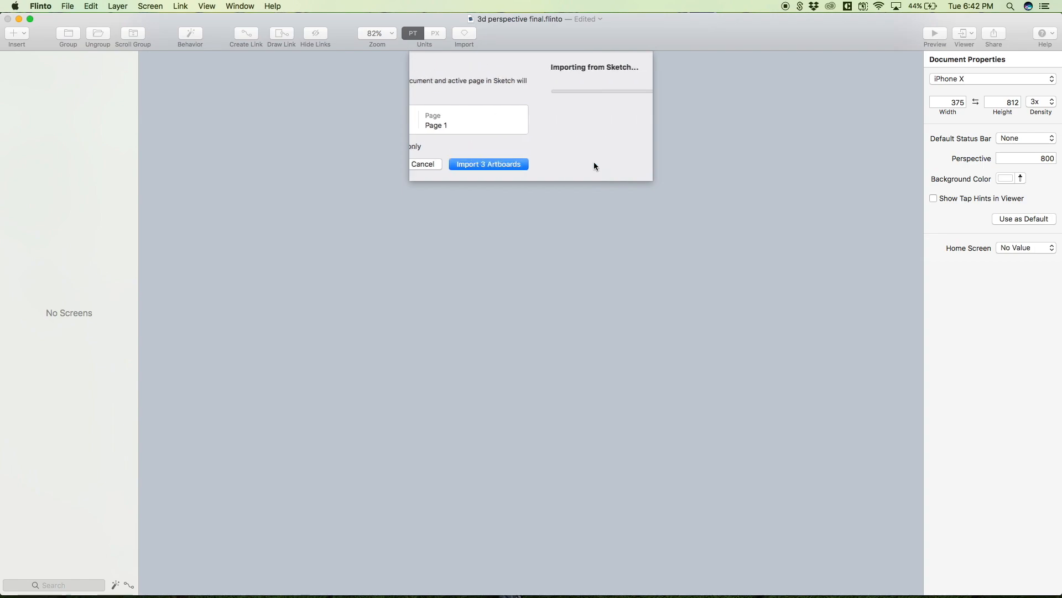
left_click(488, 164)
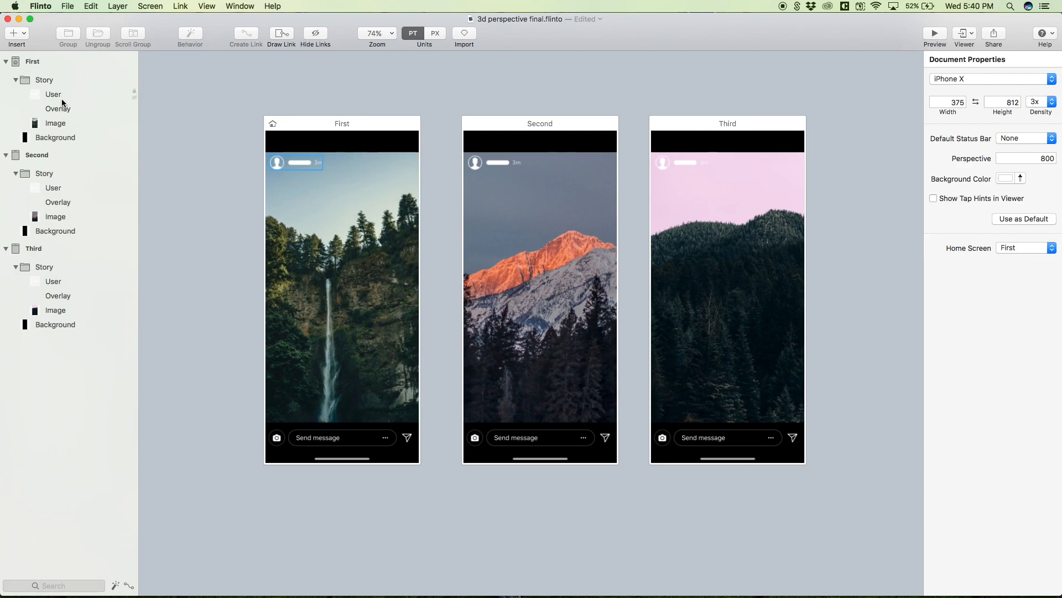
mouse_move(54, 98)
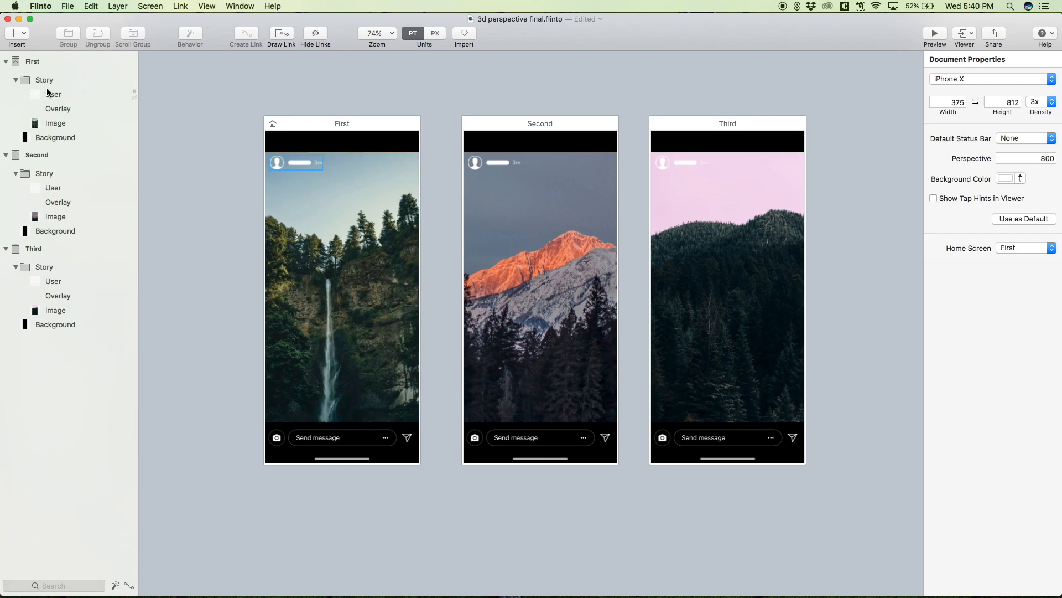
left_click(53, 94)
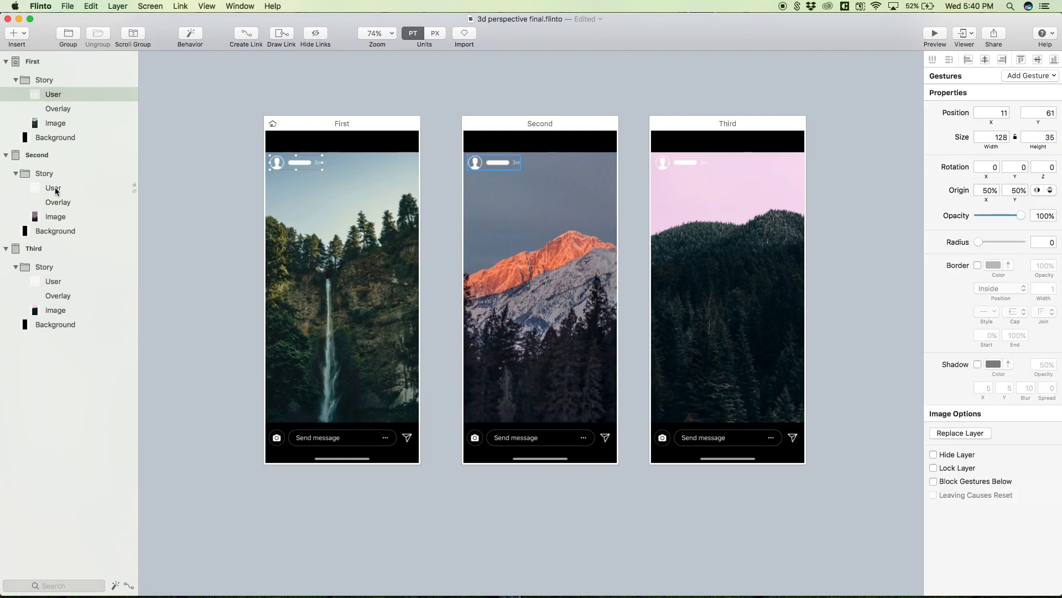
left_click(53, 281)
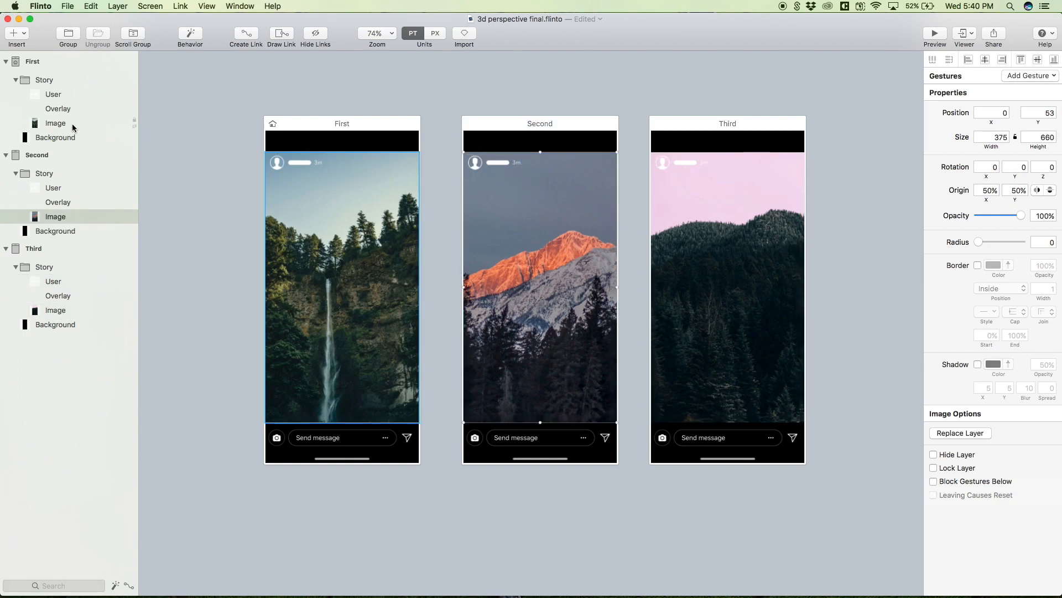
left_click(55, 123)
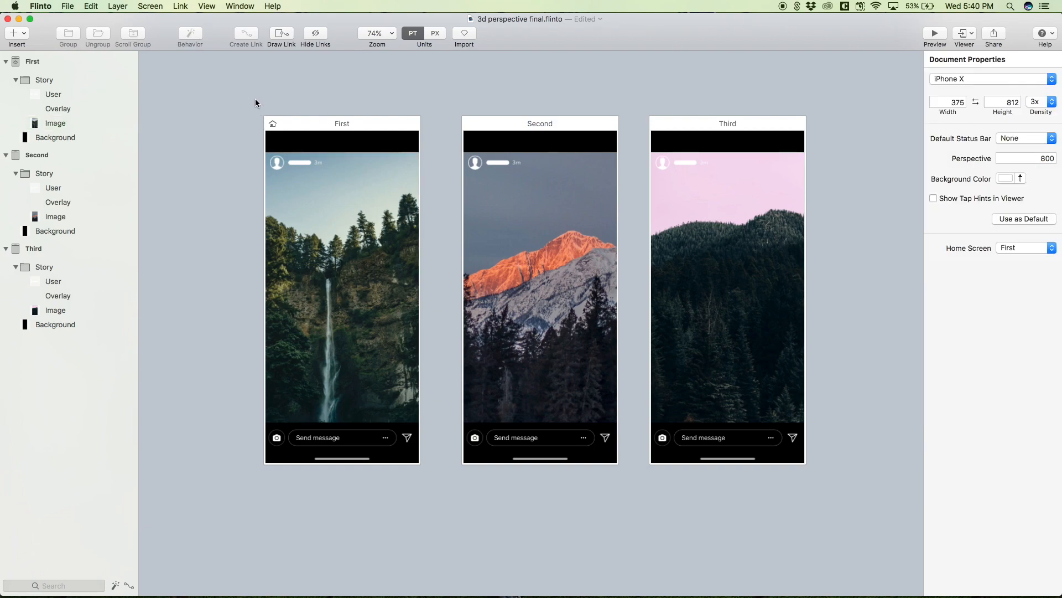
mouse_move(910, 52)
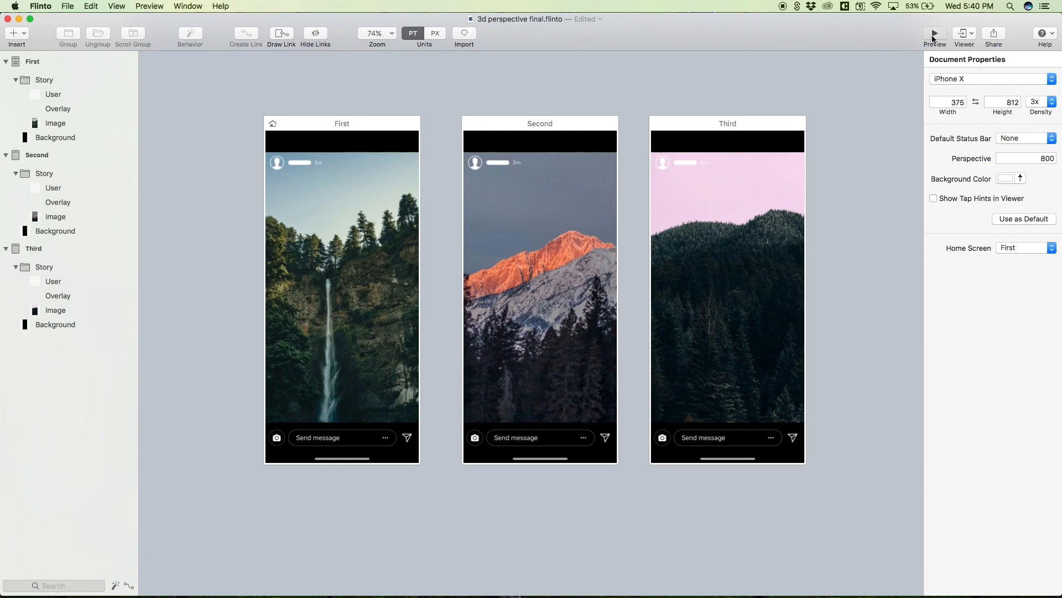
left_click(934, 32)
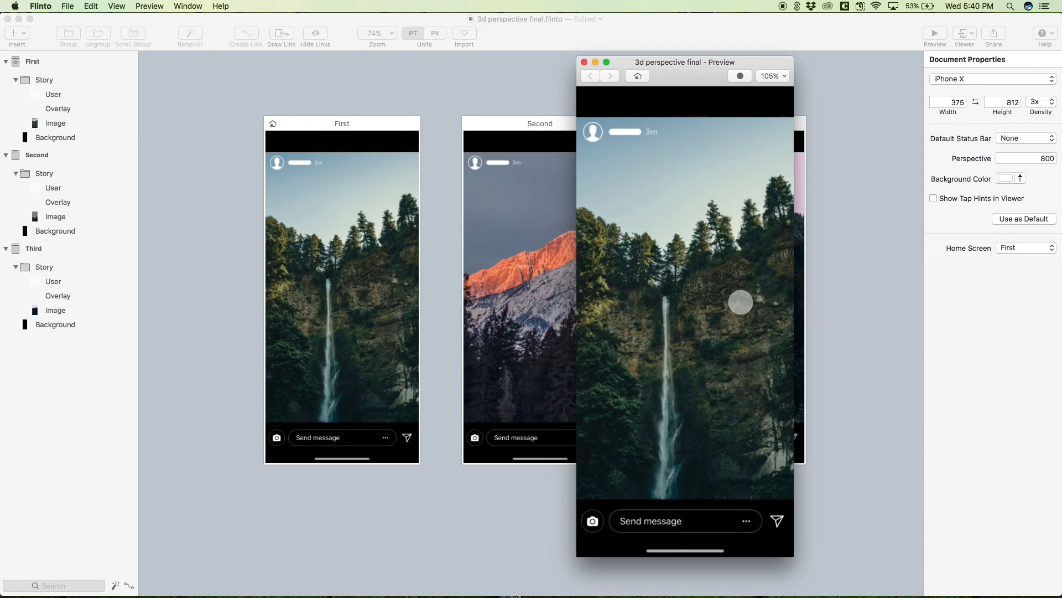
left_click(584, 62)
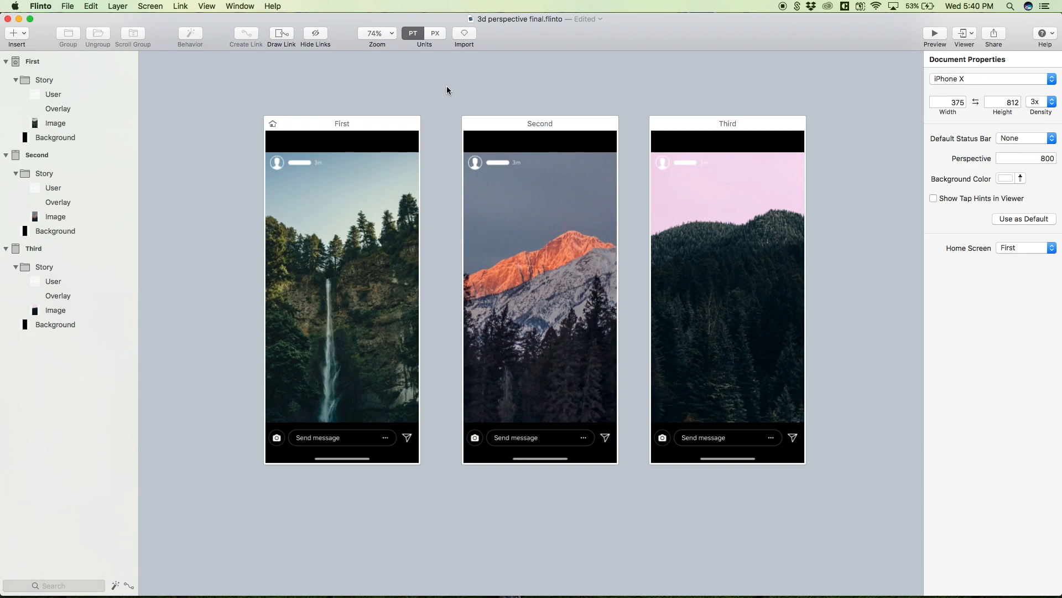
mouse_move(417, 108)
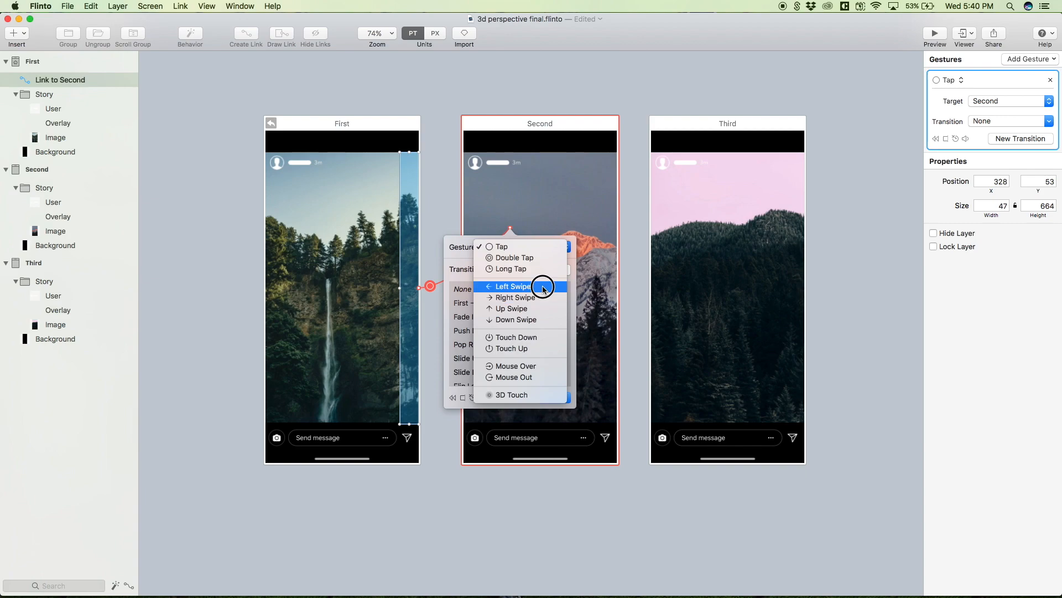
Set the First→Second link to trigger on a Left Swipe
left_click(513, 286)
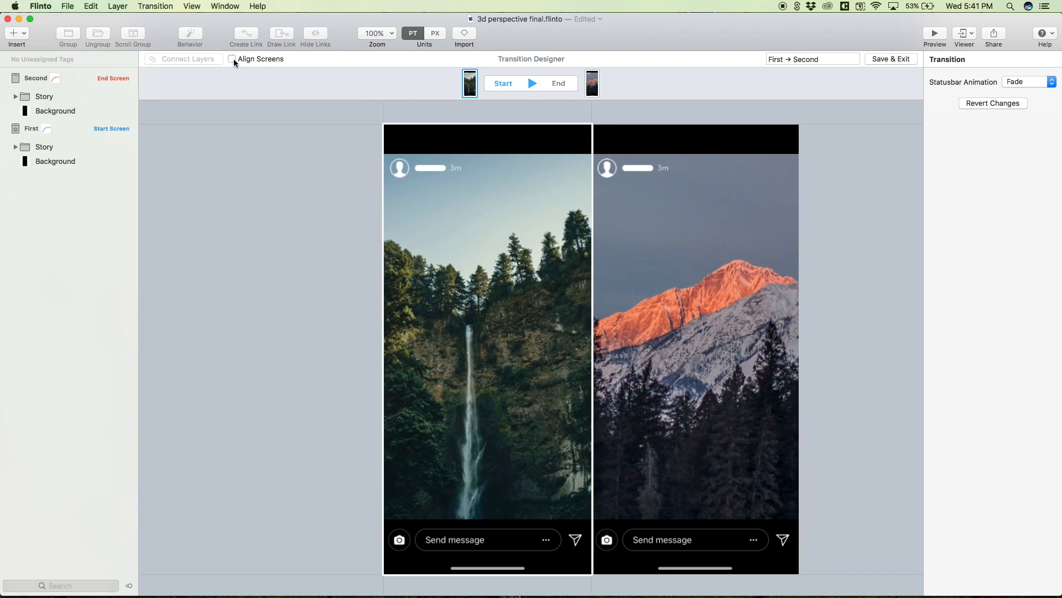
Align the Start and End screens on top of each other and select Second's background layer
left_click(232, 59)
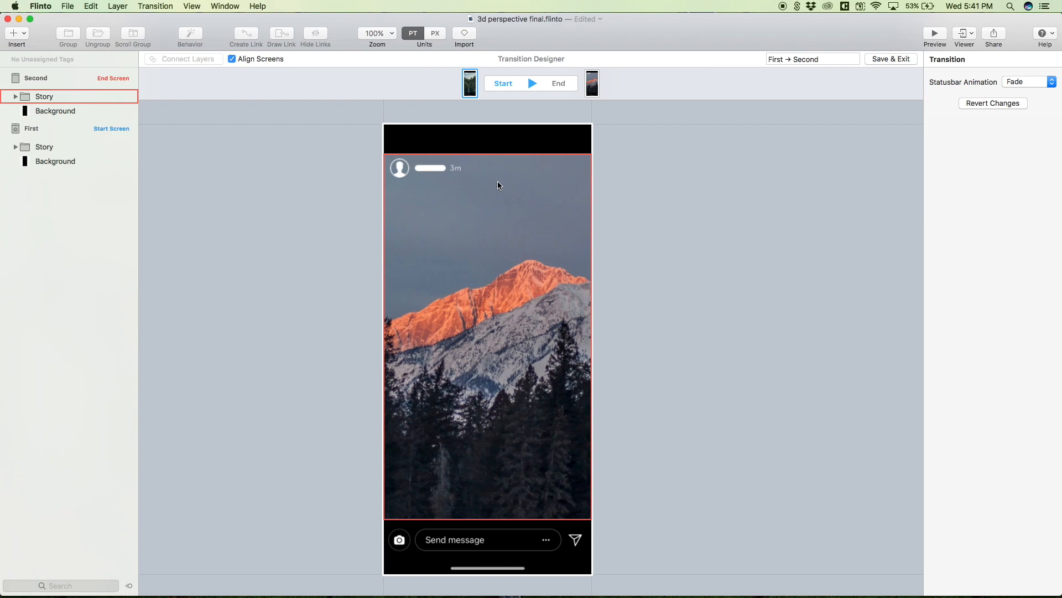
left_click(55, 111)
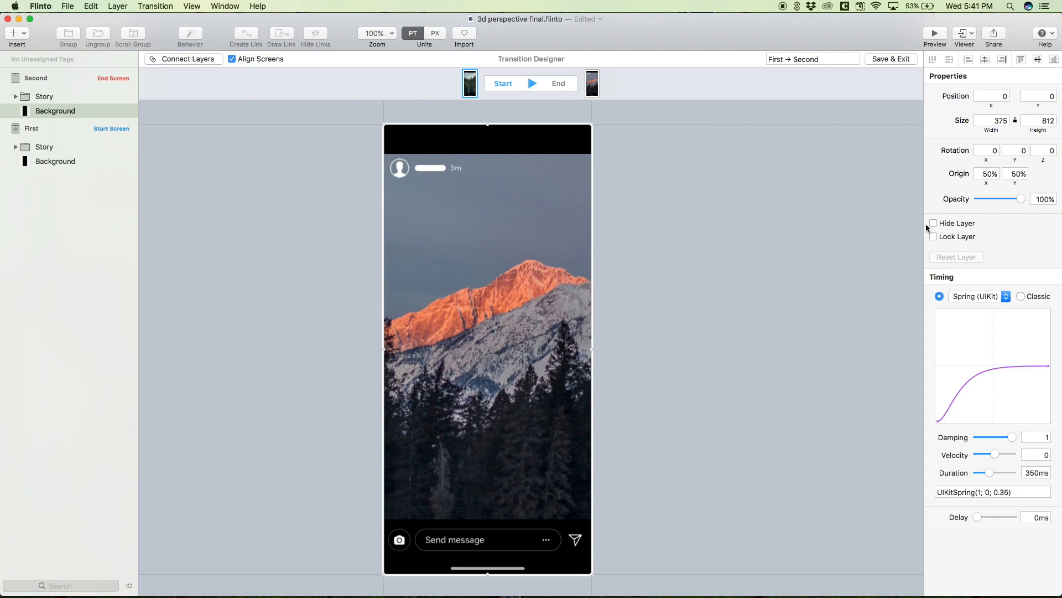
mouse_move(934, 224)
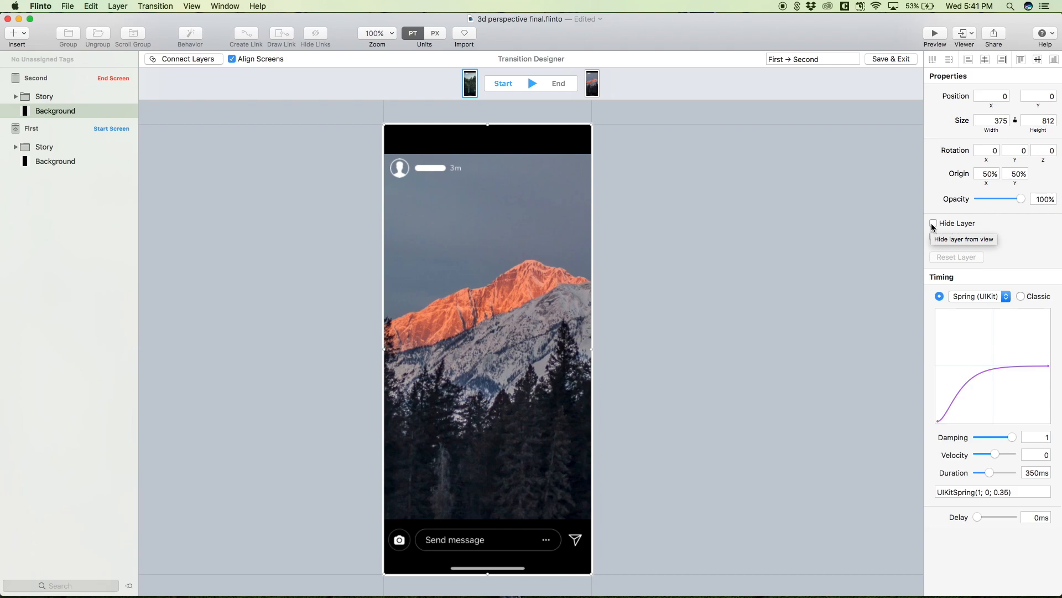
left_click(934, 223)
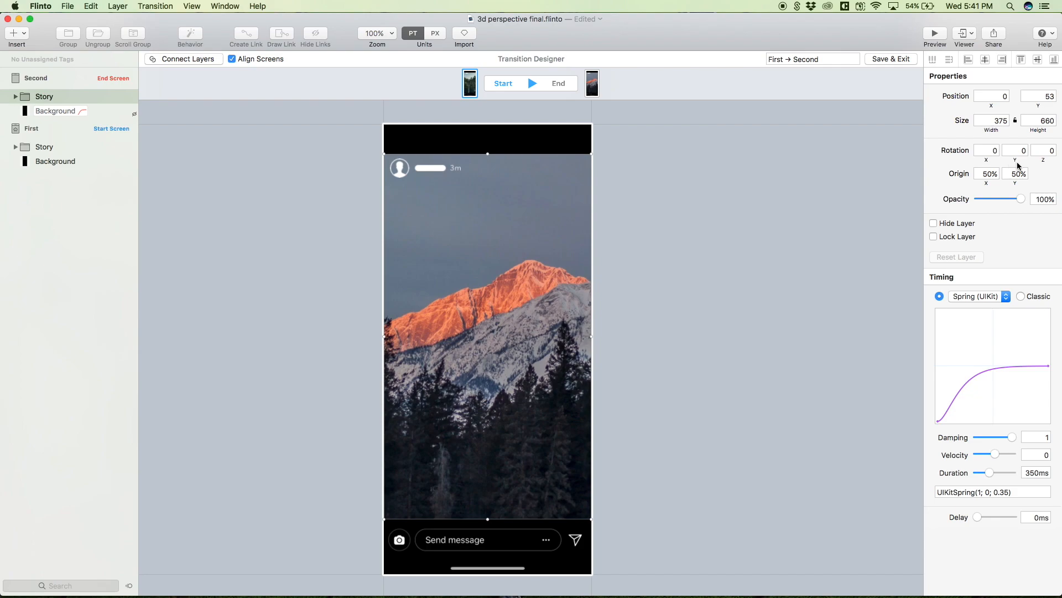
Try a 3D tilt on Second's Story, undo it, and set its Origin X to 0%
left_click_drag(1030, 161, 1030, 162)
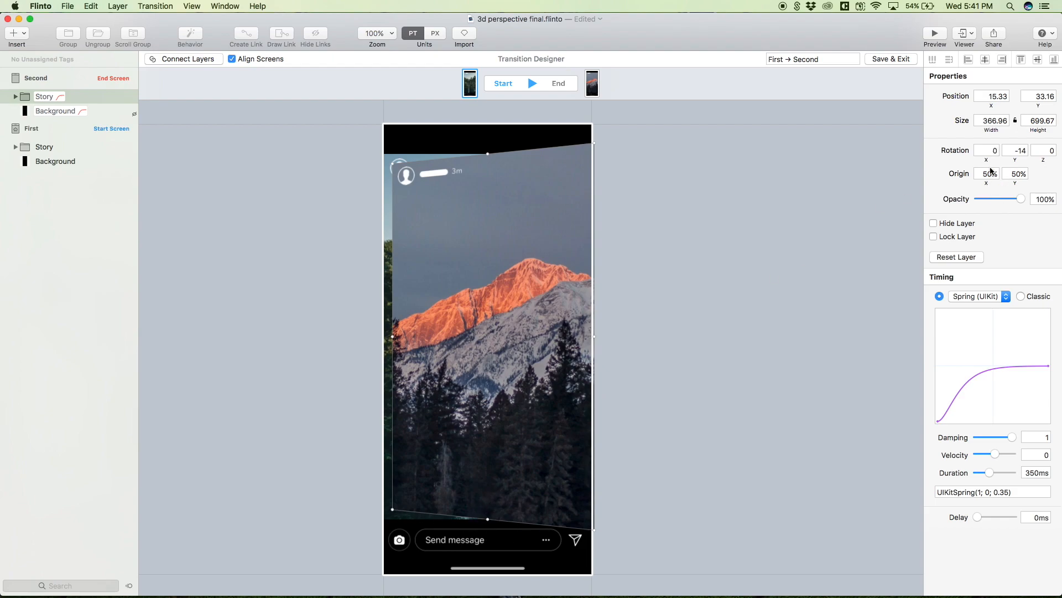
left_click(1015, 149)
type("0")
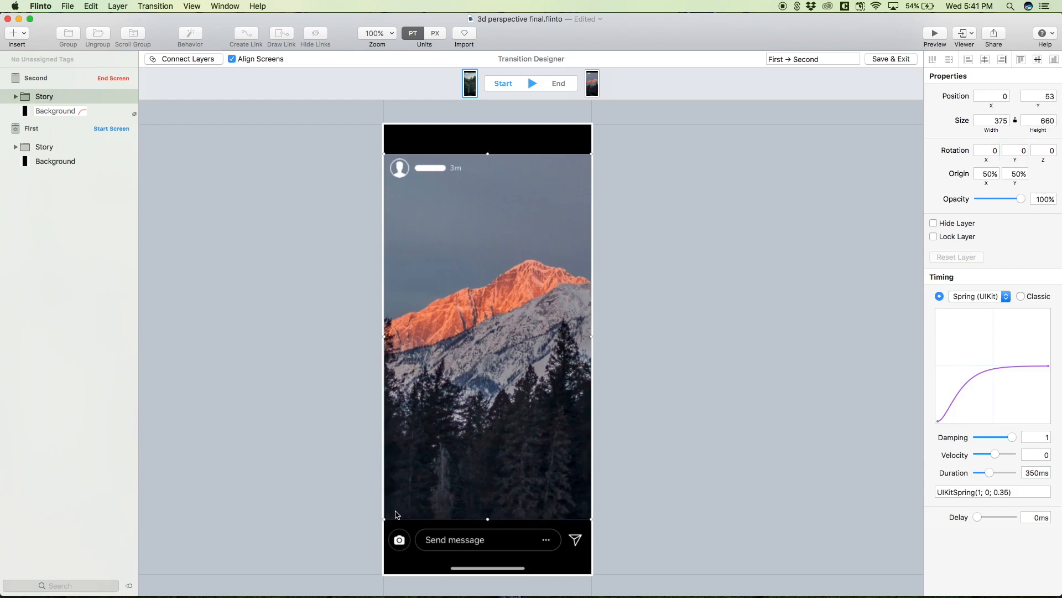
mouse_move(489, 515)
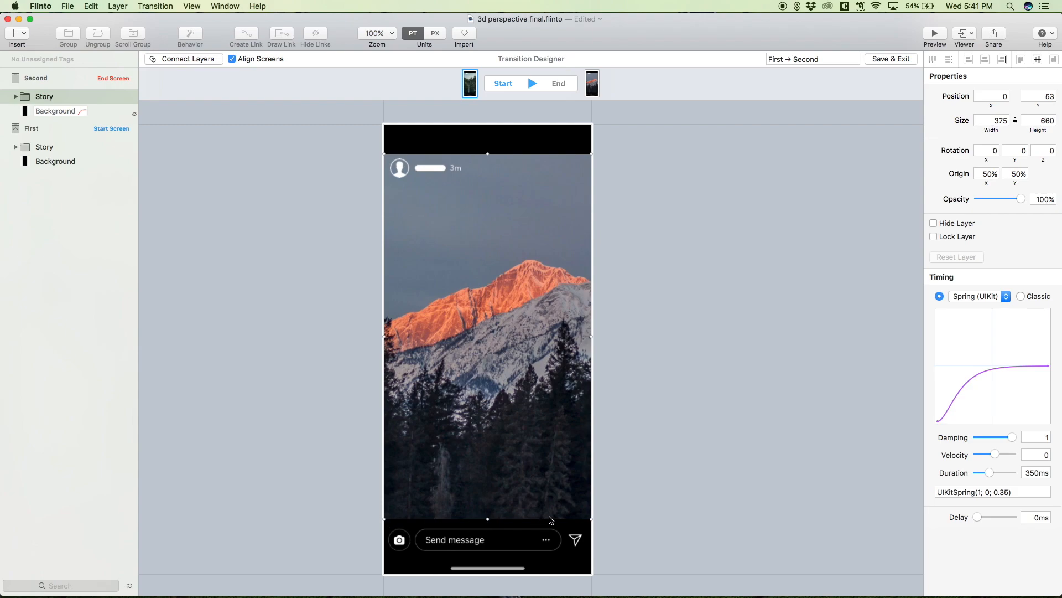
mouse_move(493, 520)
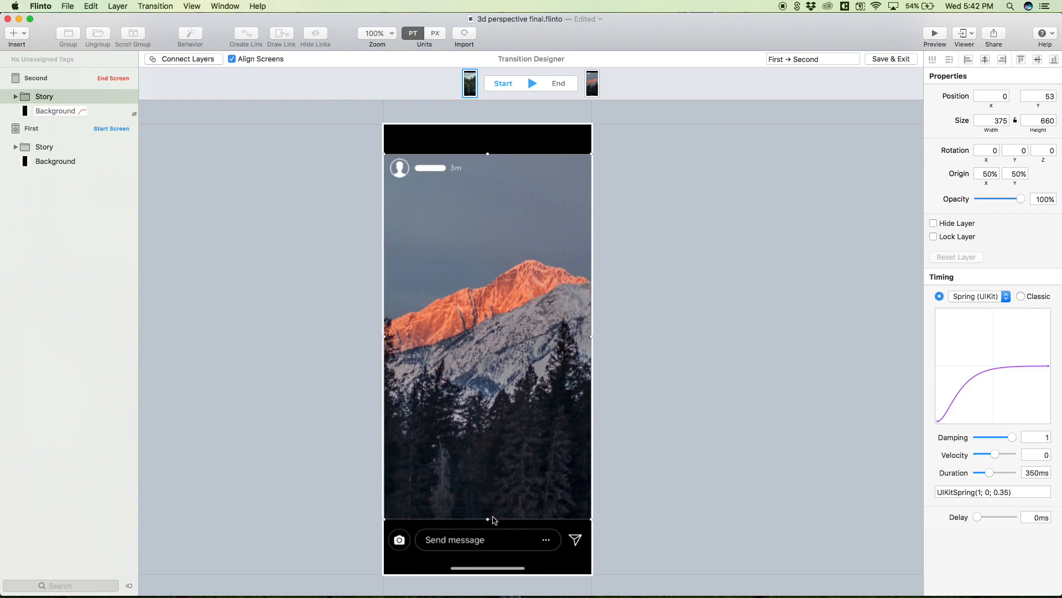
mouse_move(590, 520)
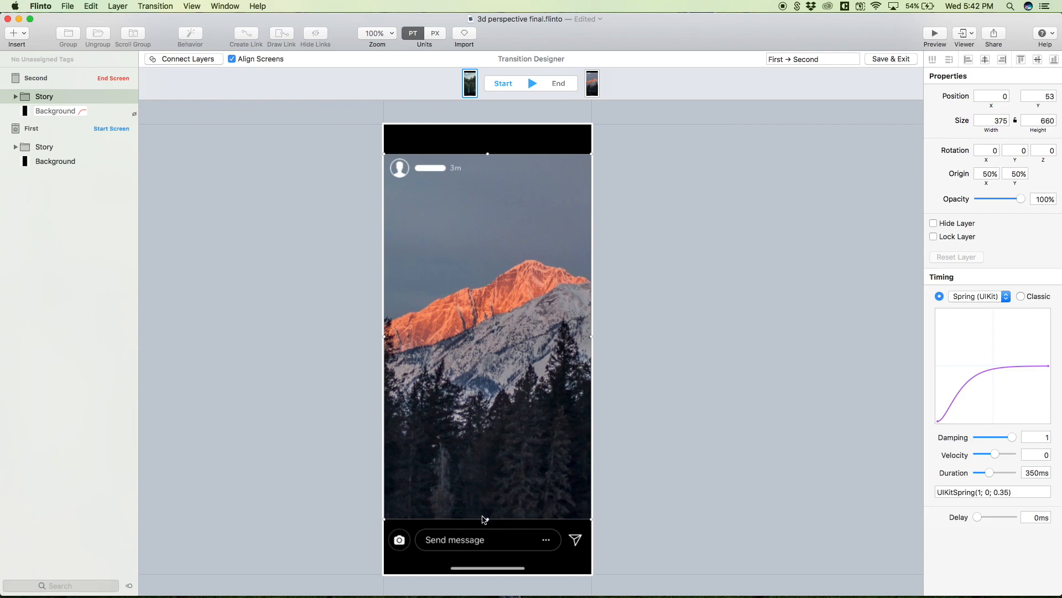
left_click(987, 174)
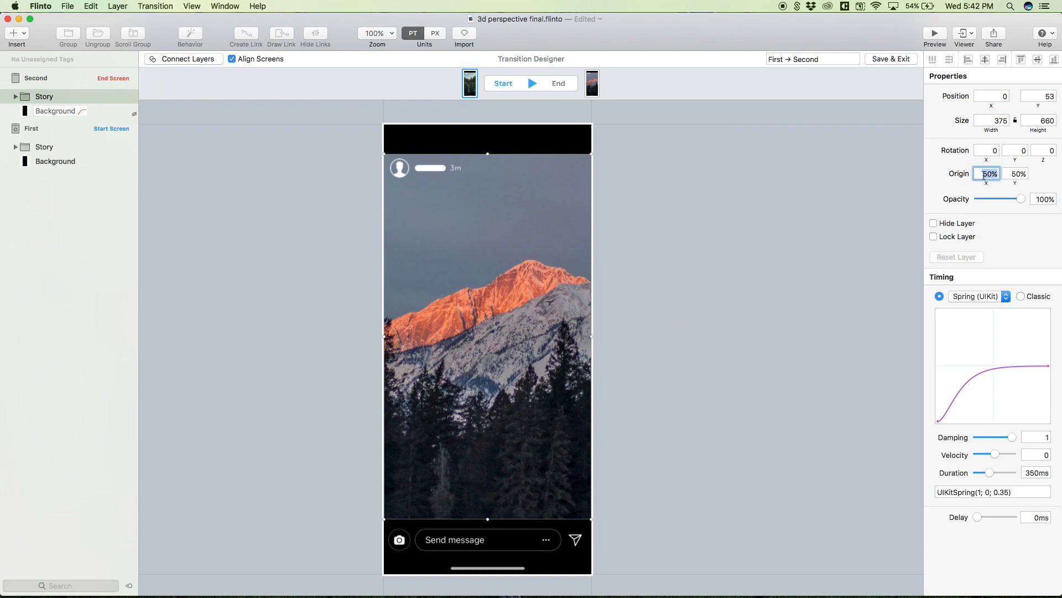
type("0%")
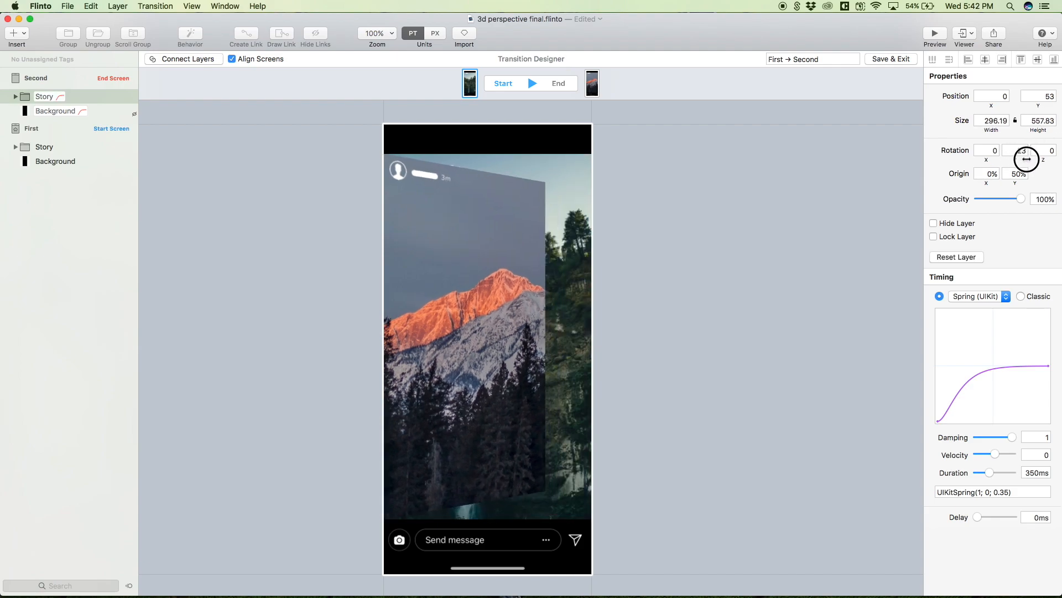
Rotate Second's Story 90 degrees around its left edge, aligned to First's right edge, and check the end state
left_click_drag(1025, 158, 1038, 174)
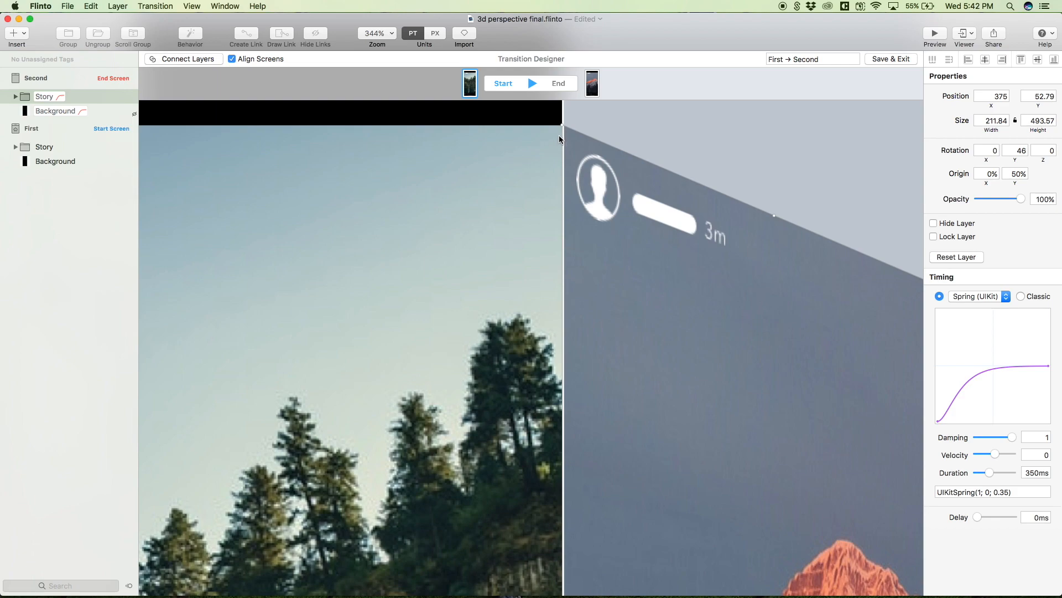
left_click(374, 33)
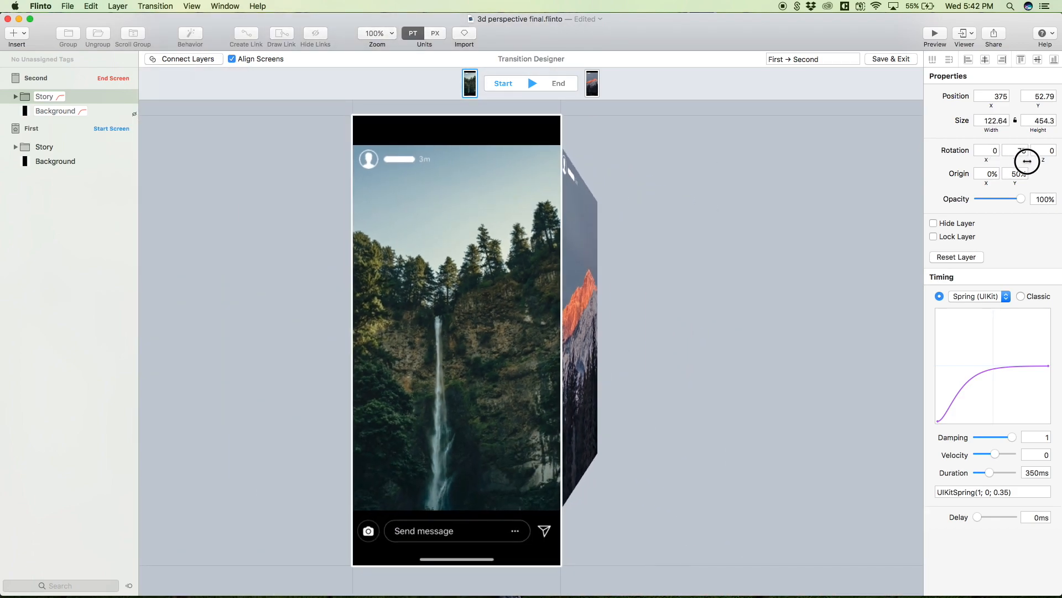
left_click(1018, 150)
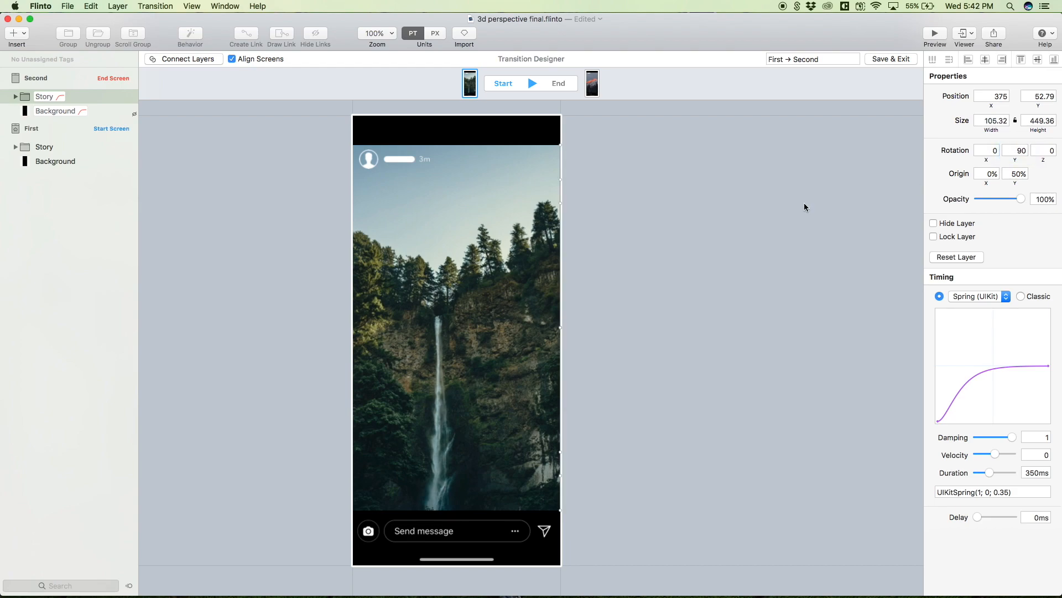
mouse_move(567, 386)
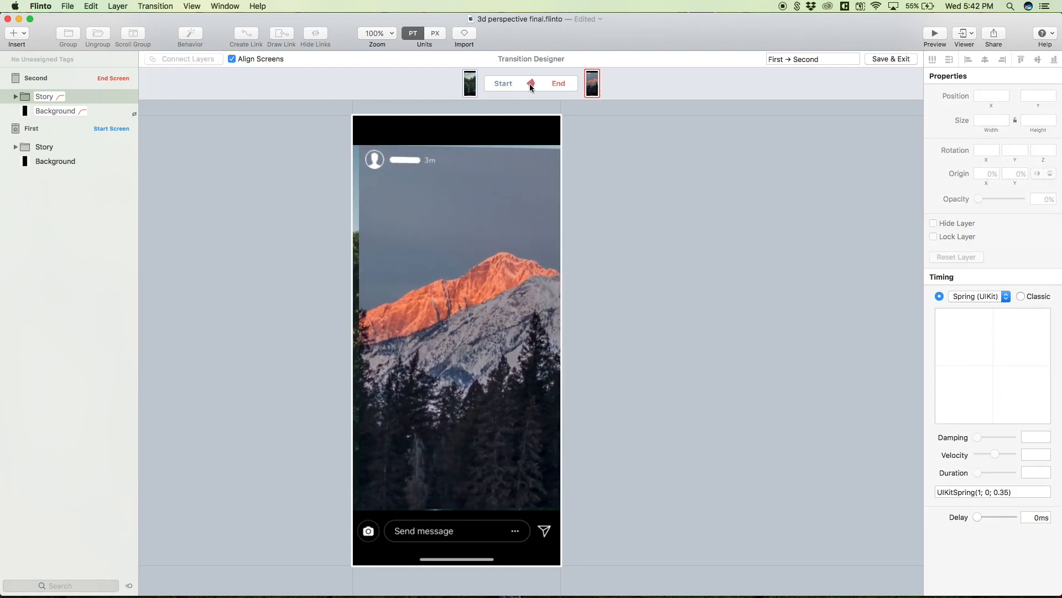
left_click(557, 83)
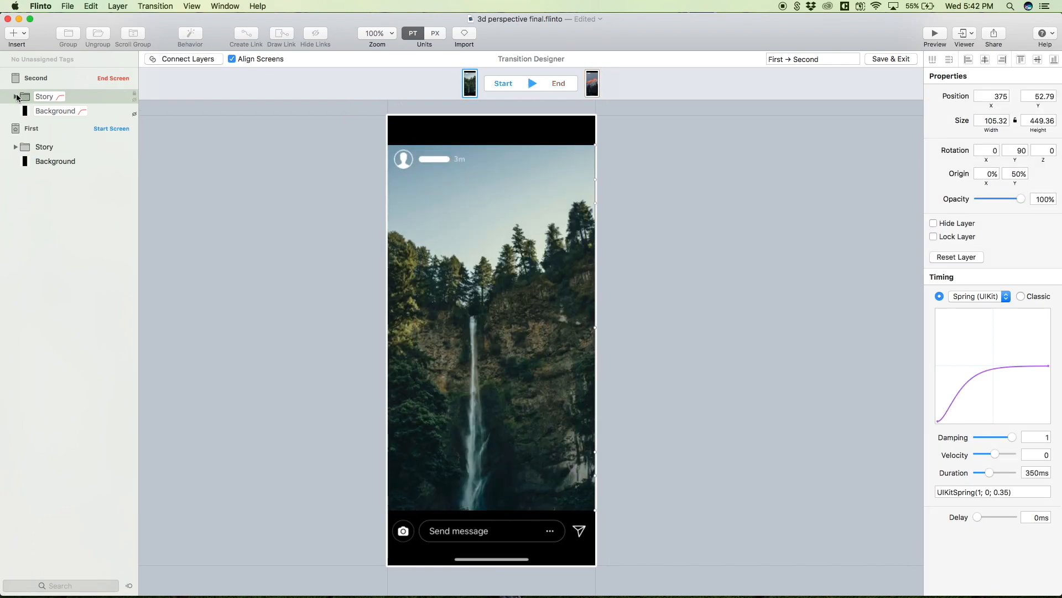
Make the Overlay inside Second's Story fully transparent
left_click(15, 97)
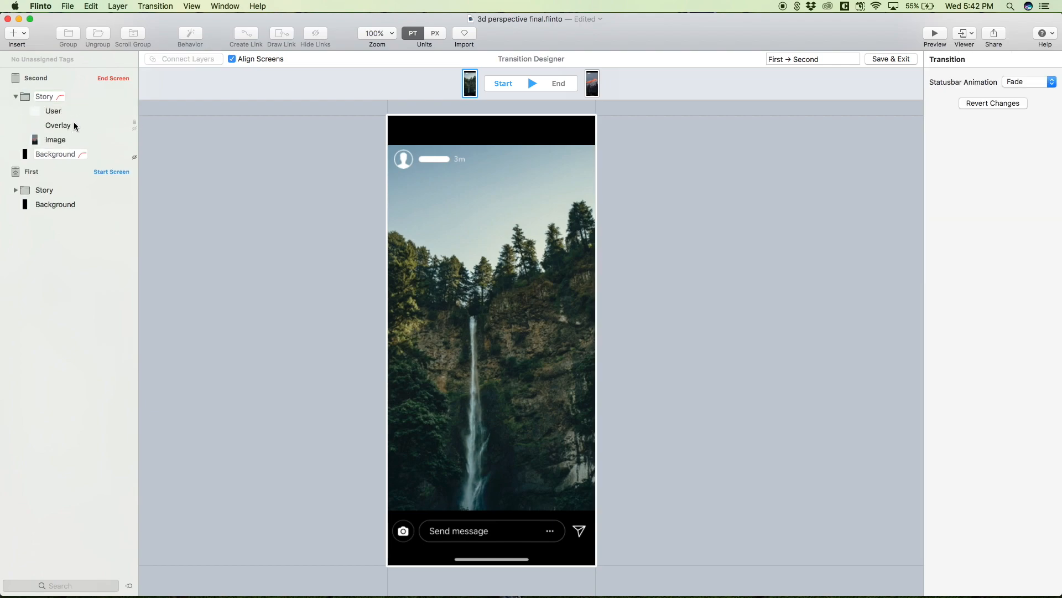
left_click(58, 125)
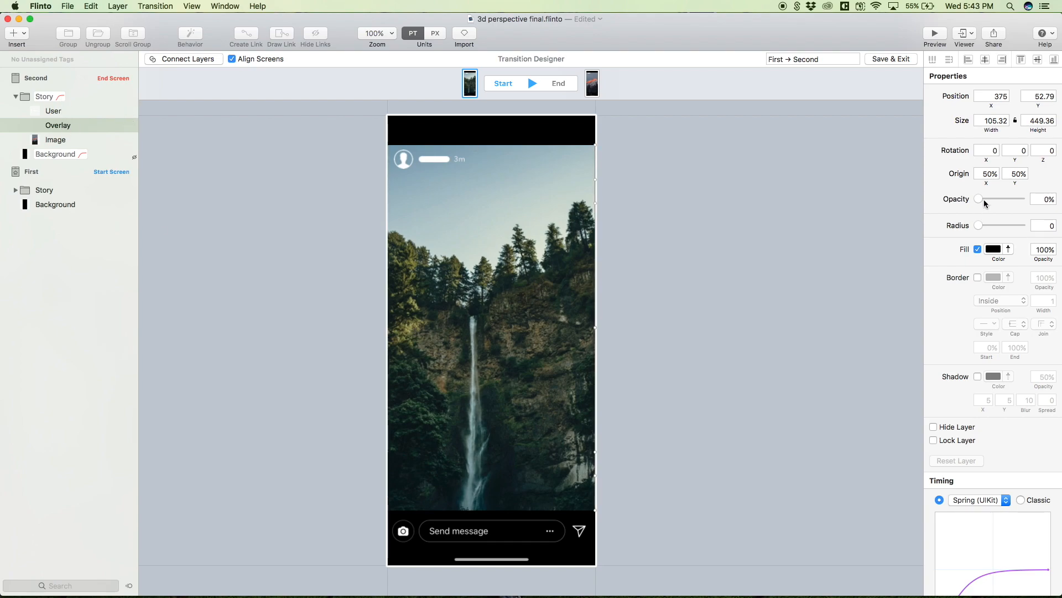
left_click_drag(978, 198, 1019, 198)
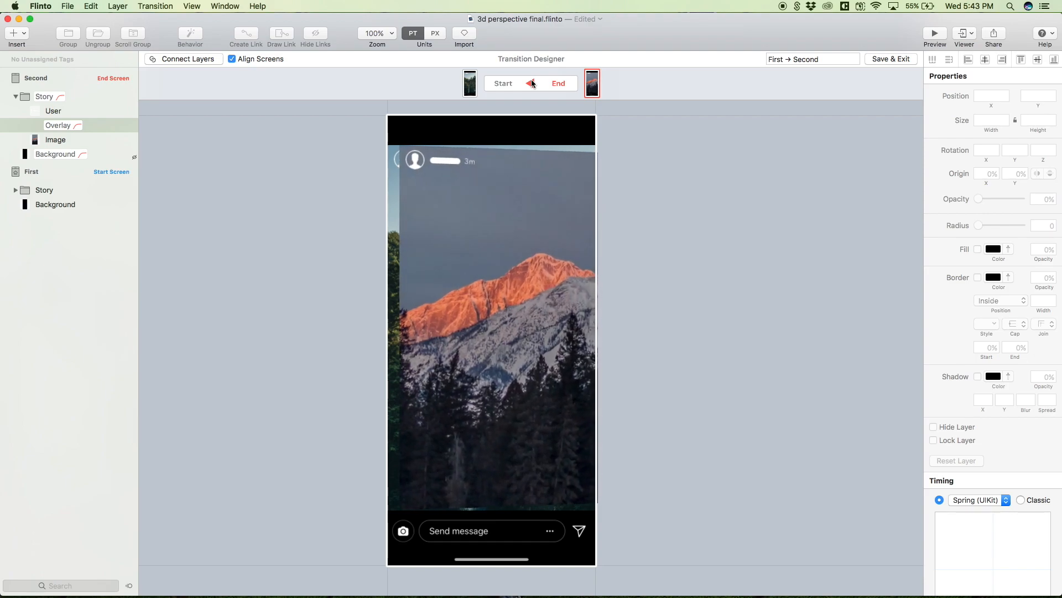
Play the transition back and forth, then switch to its end state
left_click(468, 83)
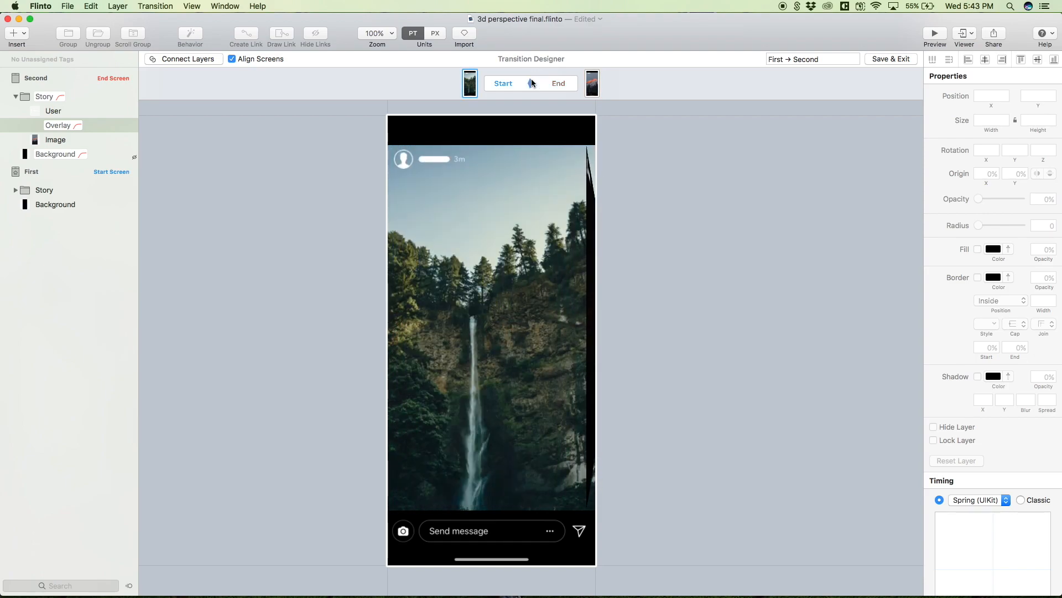
left_click(591, 83)
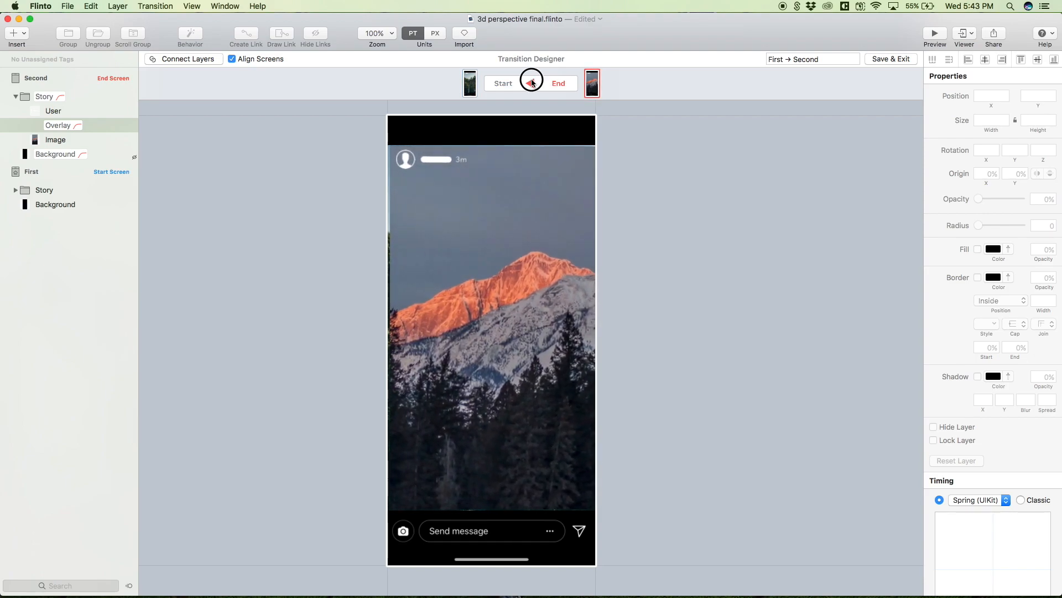
left_click(530, 83)
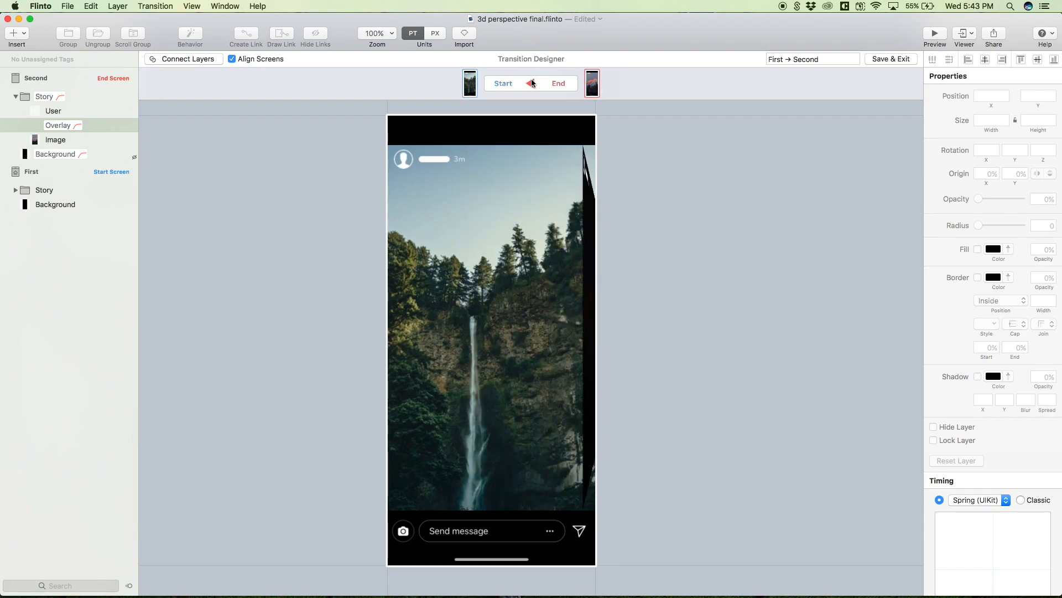
left_click(558, 83)
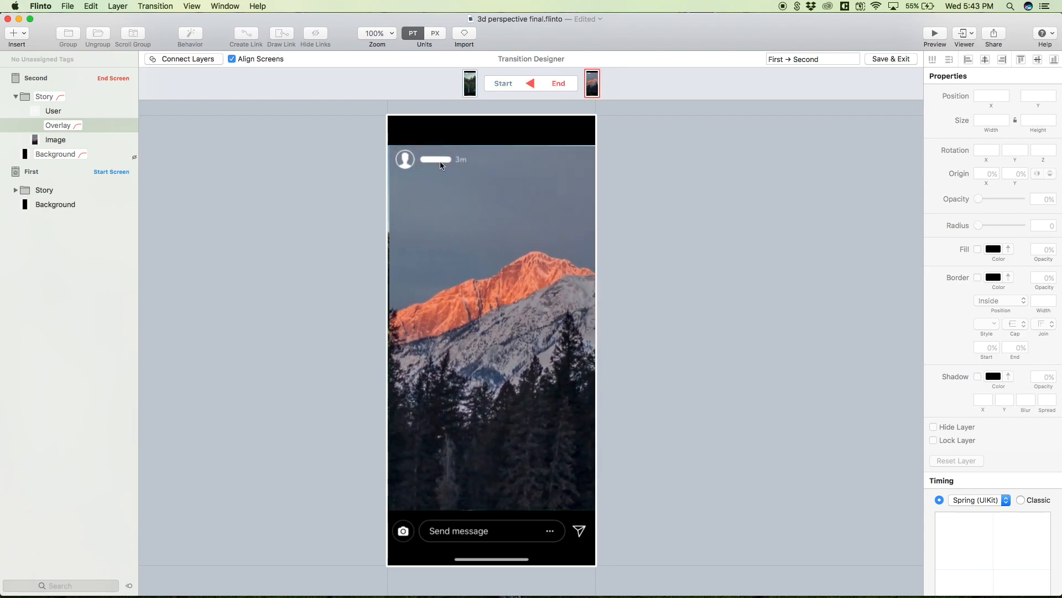
left_click(532, 83)
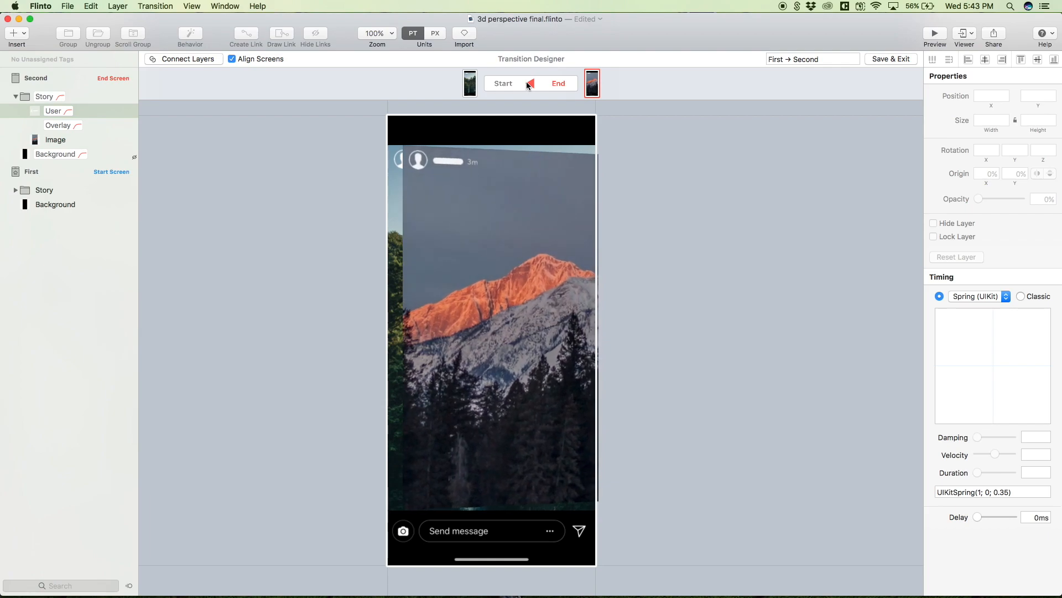
left_click(502, 83)
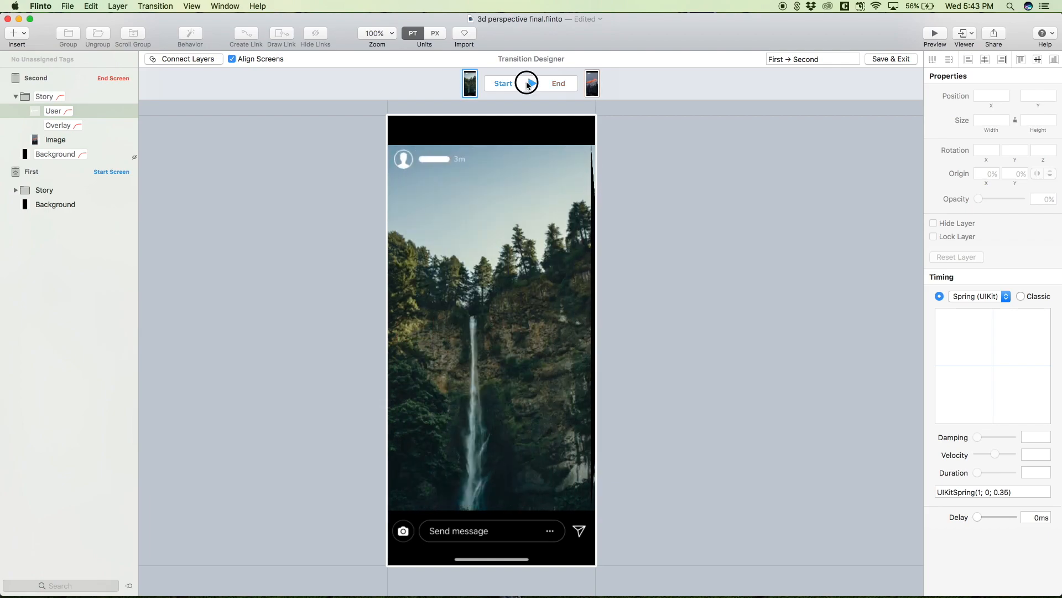
left_click(558, 83)
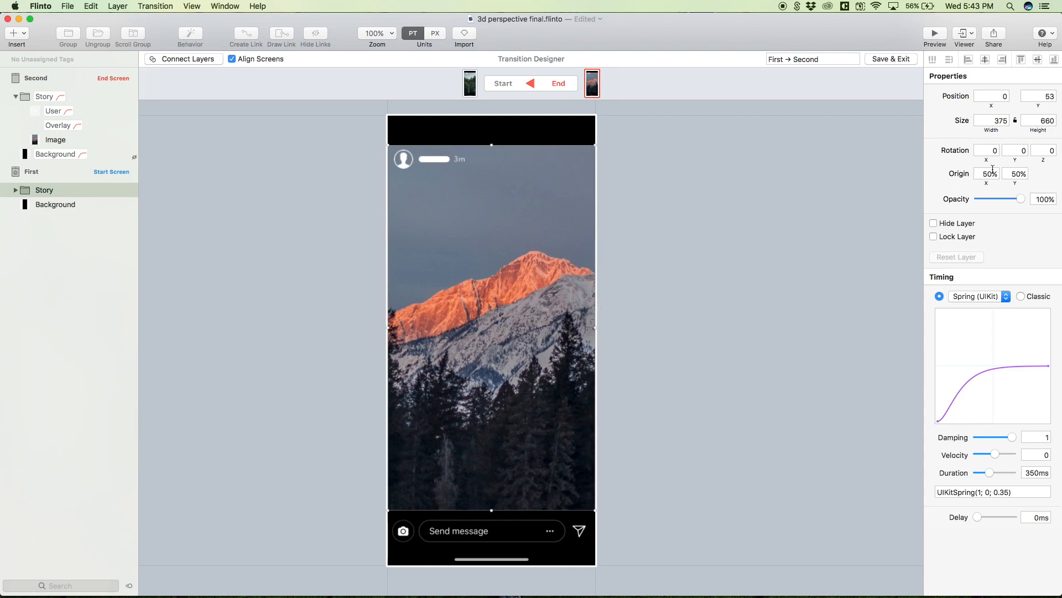
Pivot First's Story on its right edge with Rotation Y -90 and play the cube turn
type("10")
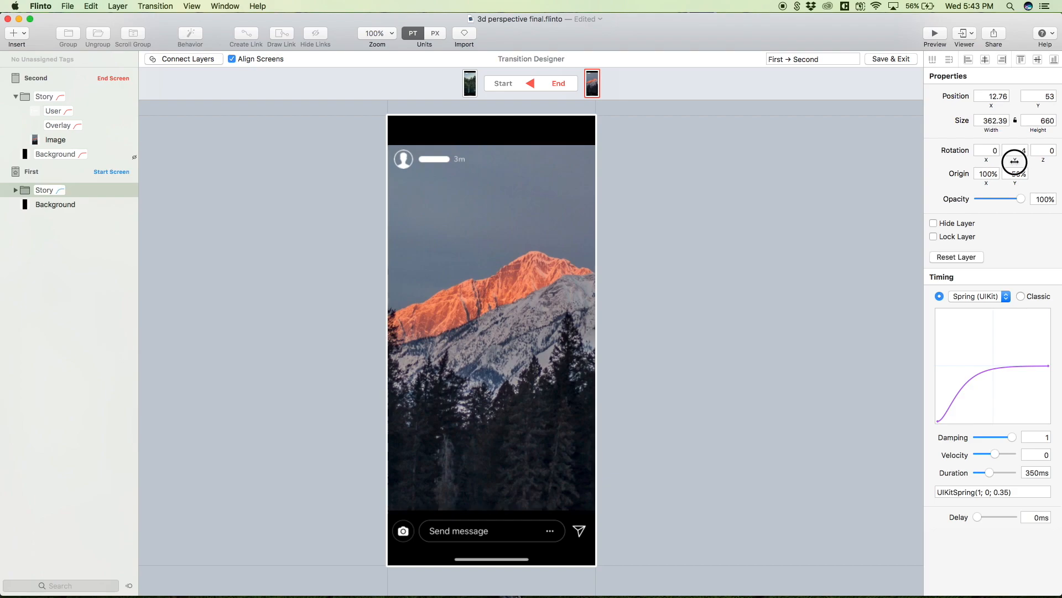
left_click_drag(1015, 161, 990, 161)
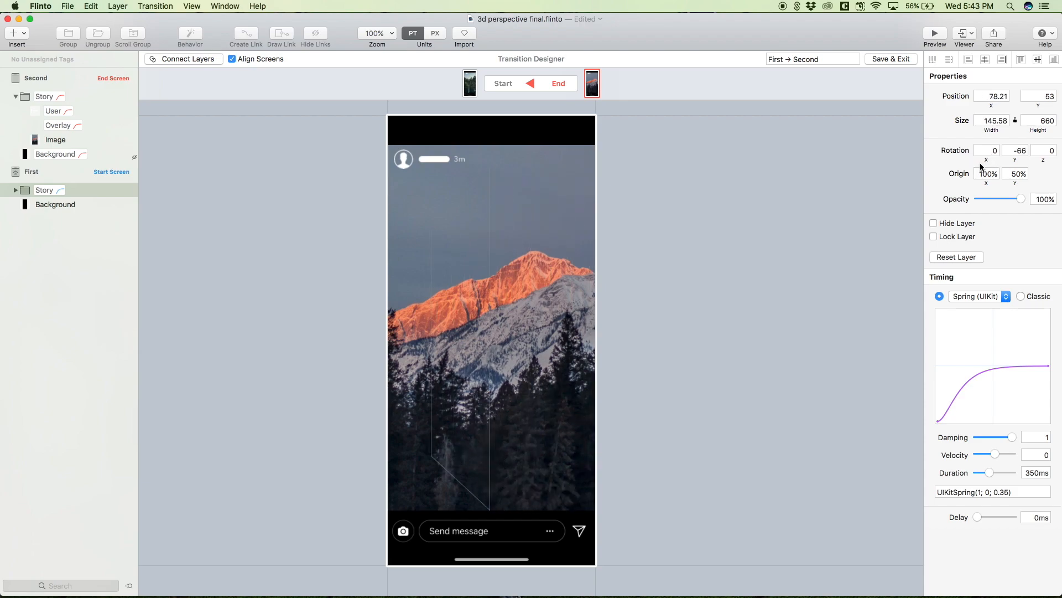
type("-111.79")
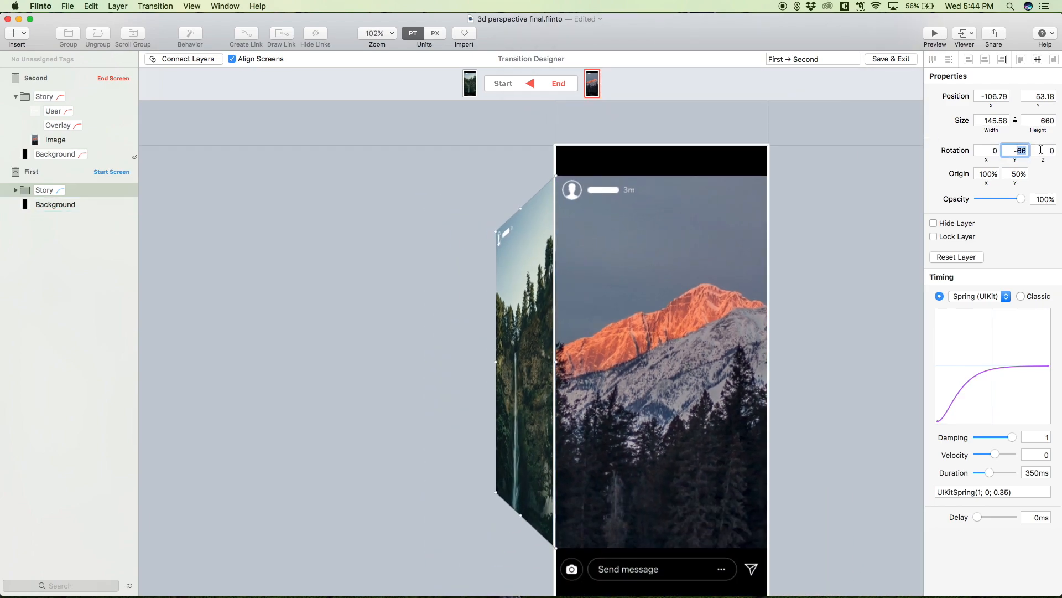
type("-90")
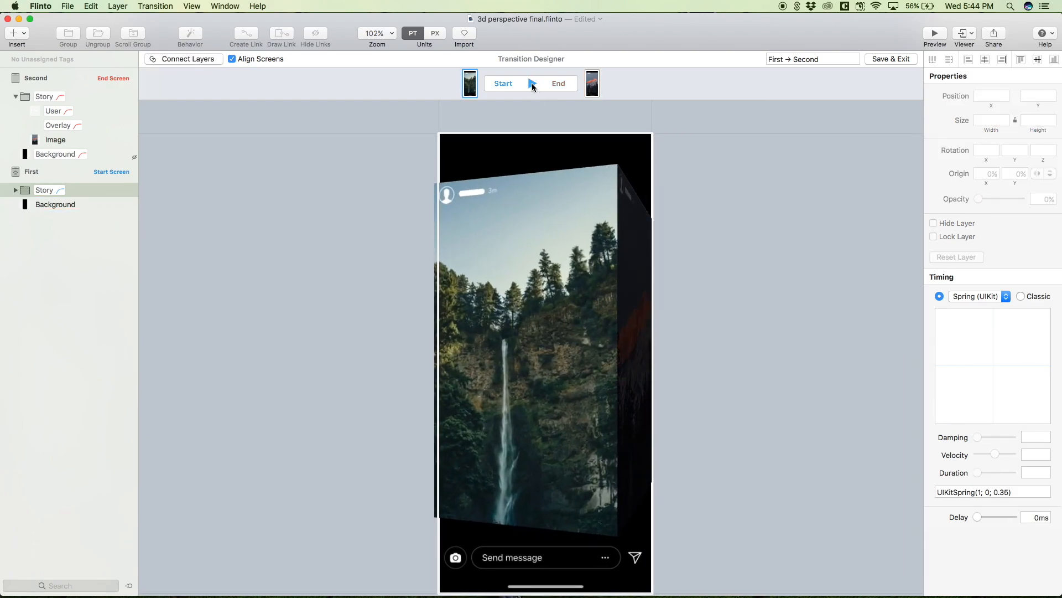
left_click(591, 83)
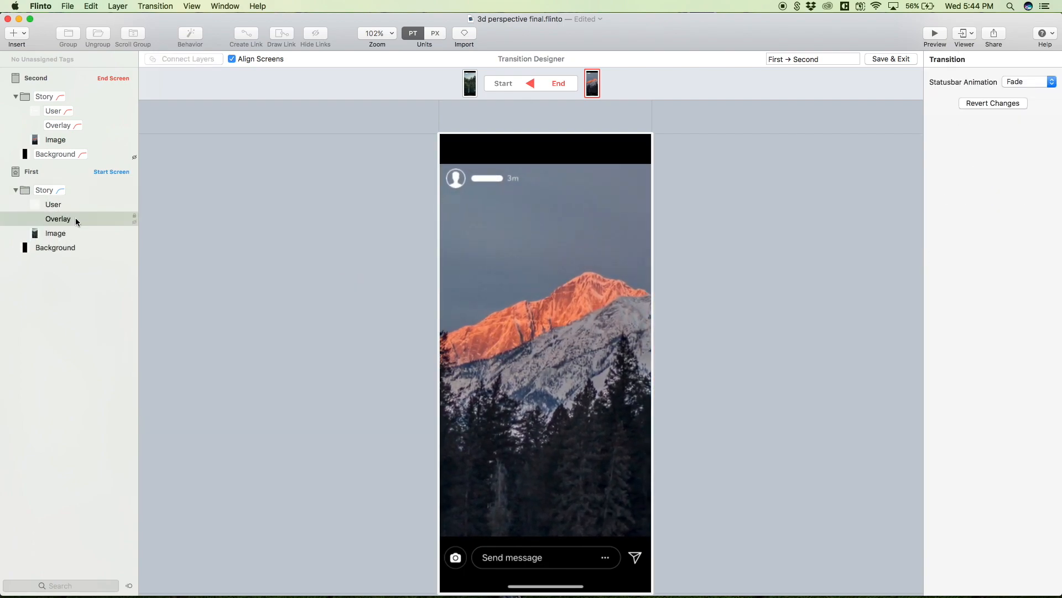
Make First's Overlay partly opaque at the end so the story darkens, and play to check
left_click(58, 218)
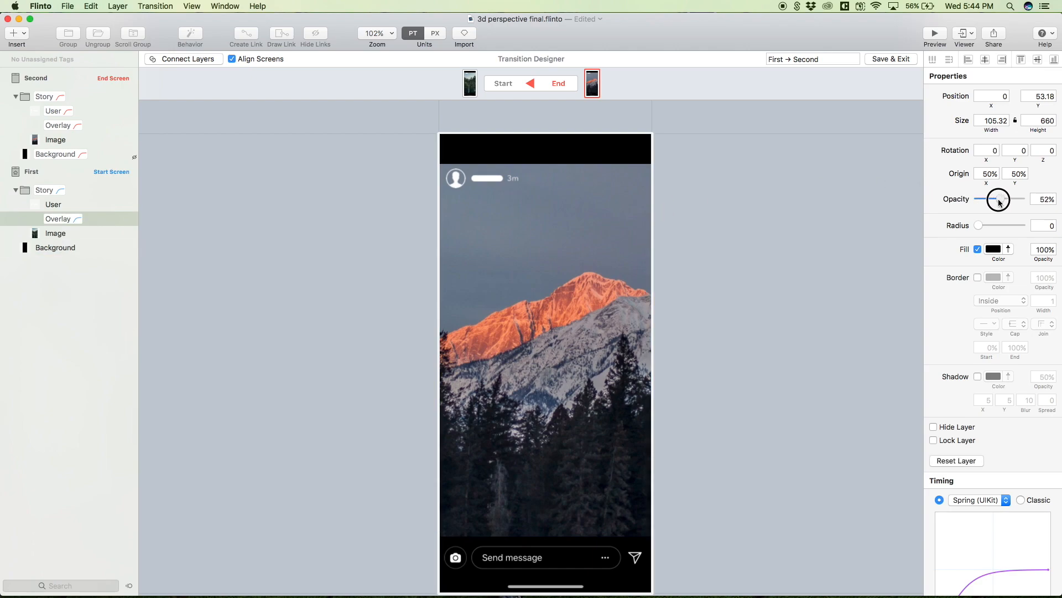
left_click_drag(999, 200, 1021, 199)
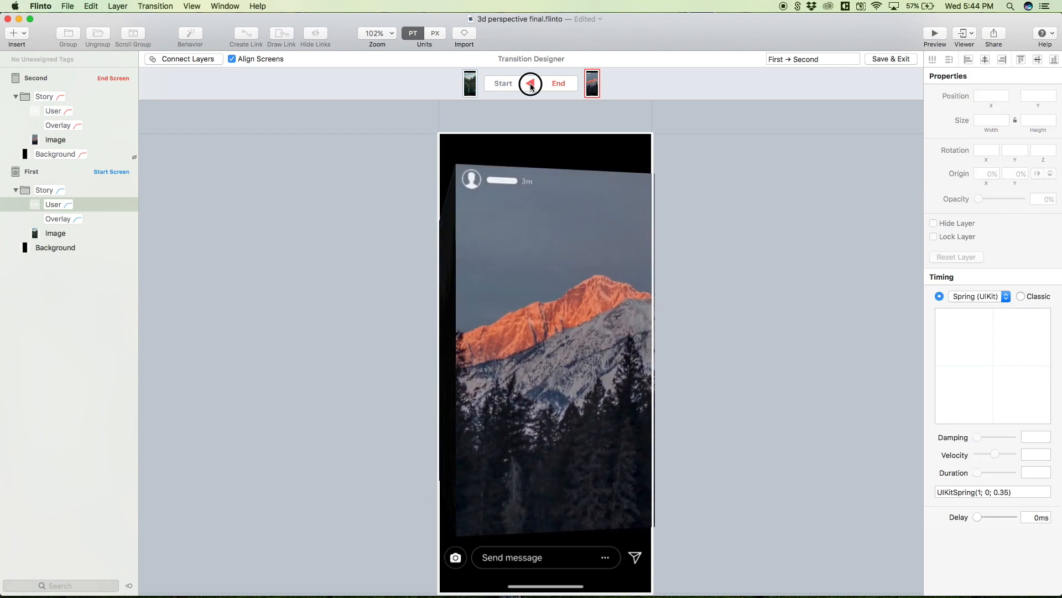
left_click(530, 83)
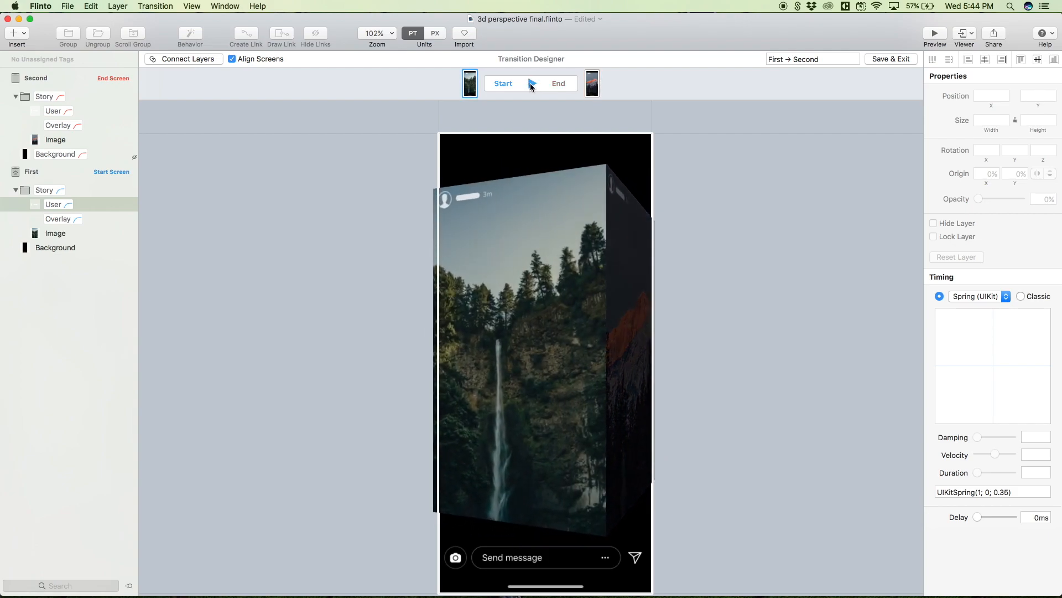
Rename the transition to '3D effect'
left_click(558, 83)
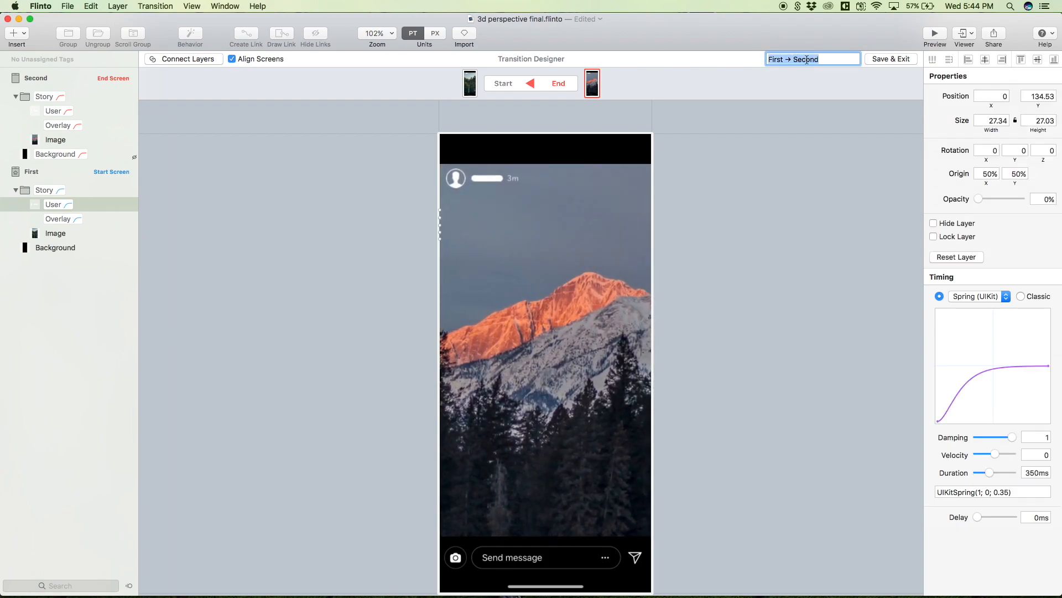
type("#")
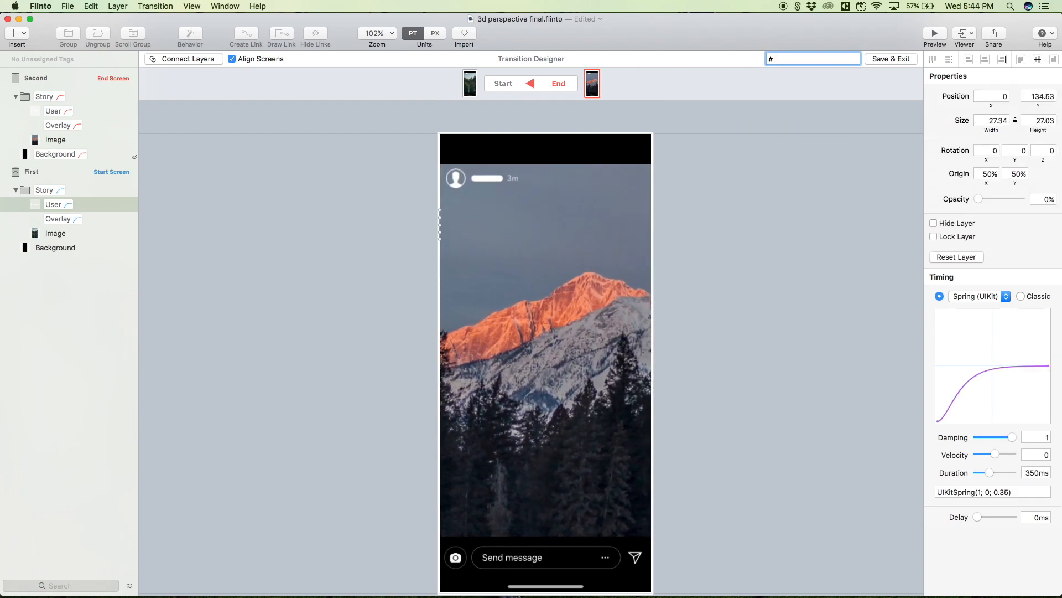
type("3D e")
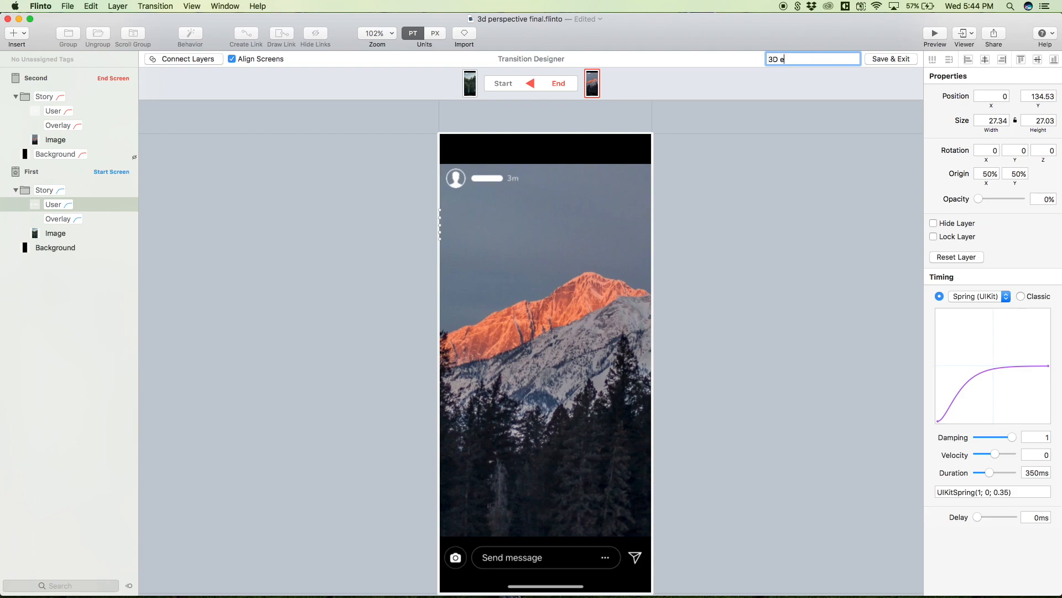
type("ffect")
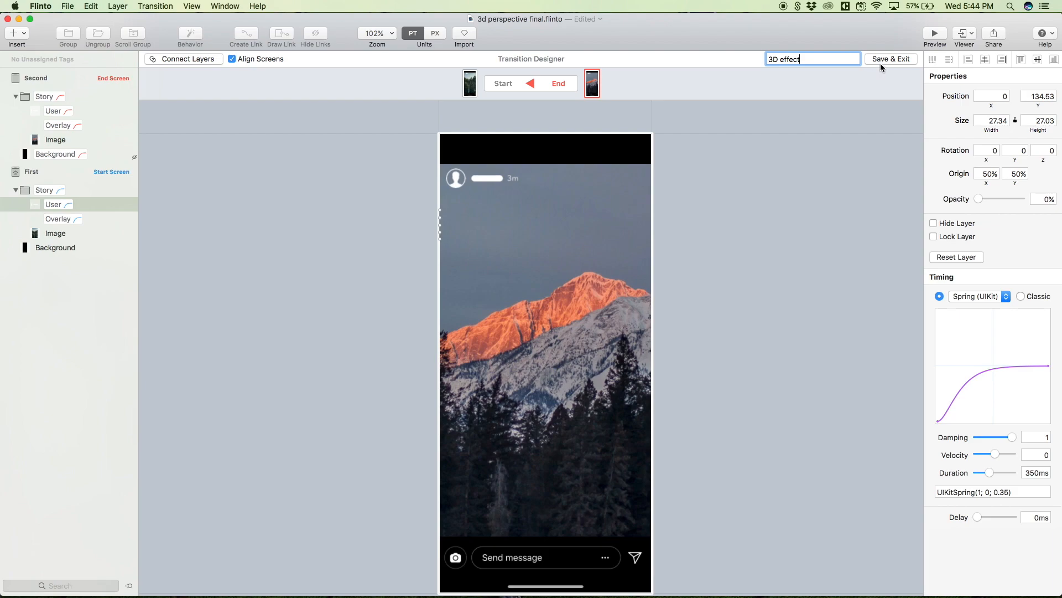
Save and exit the transition, test the left swipe in Preview, and close it
left_click(892, 59)
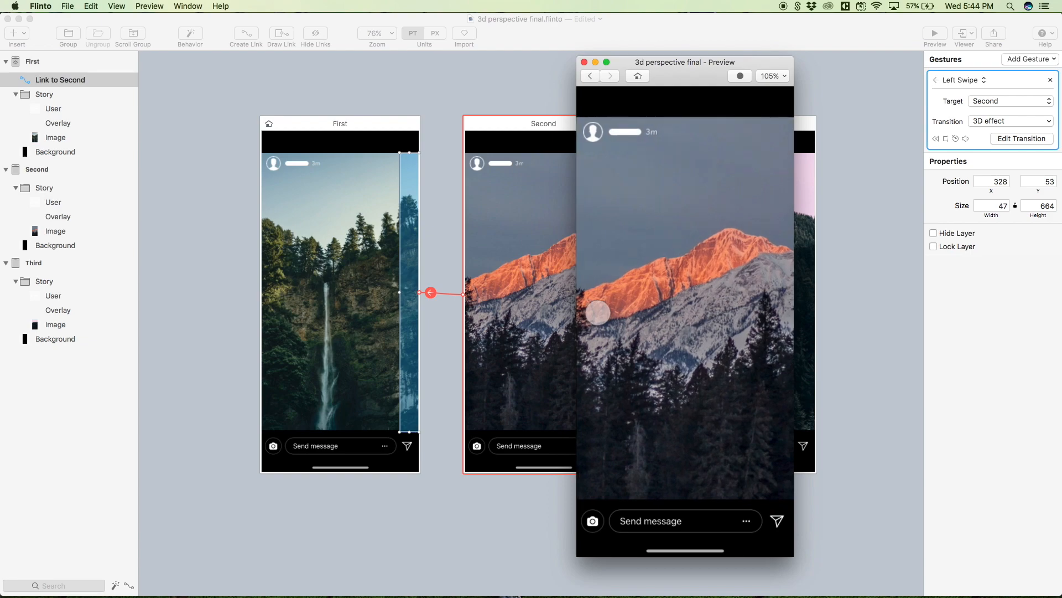
left_click(584, 61)
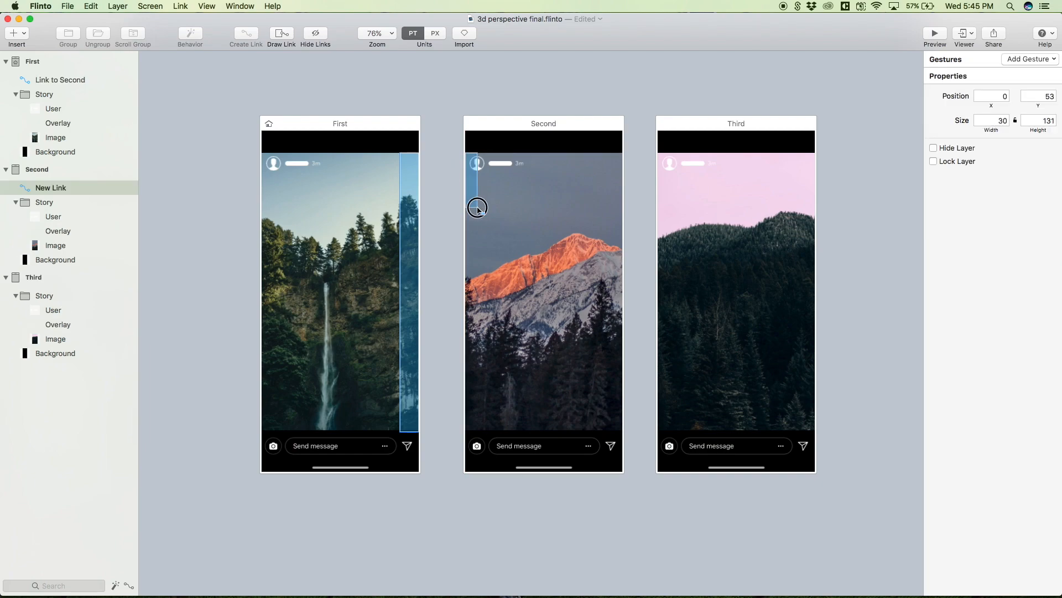
Draw a hotspot on the mountain story's left edge as a Right Swipe Back Link and confirm
left_click_drag(477, 207, 487, 431)
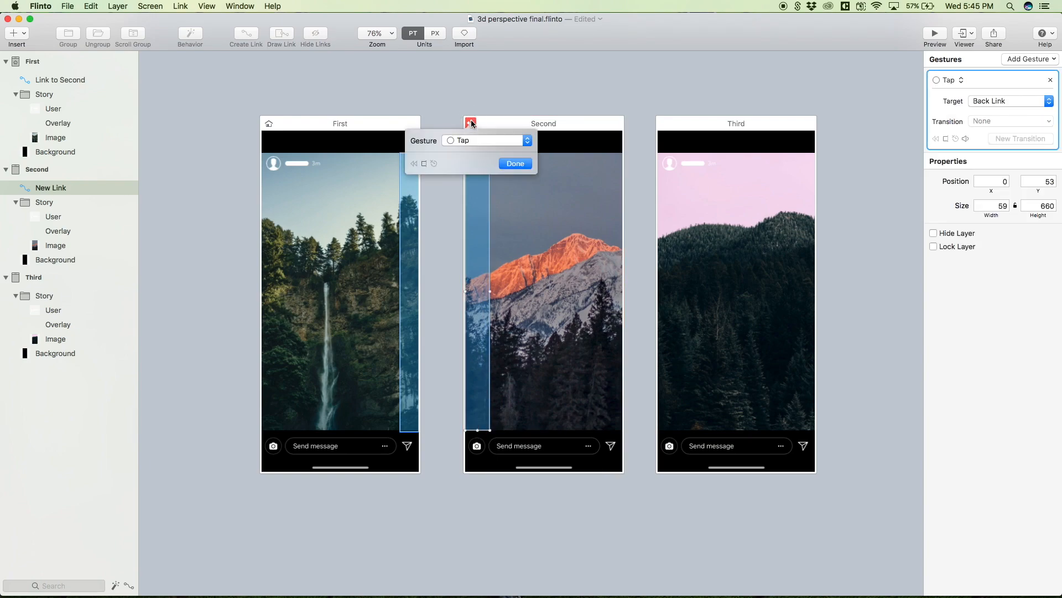
left_click(485, 141)
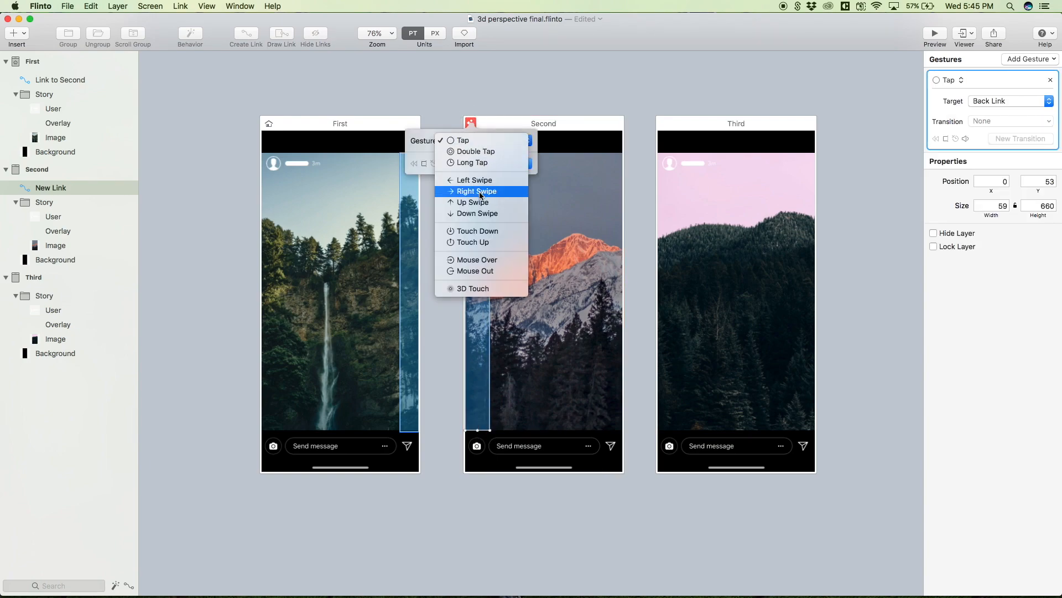
left_click(476, 191)
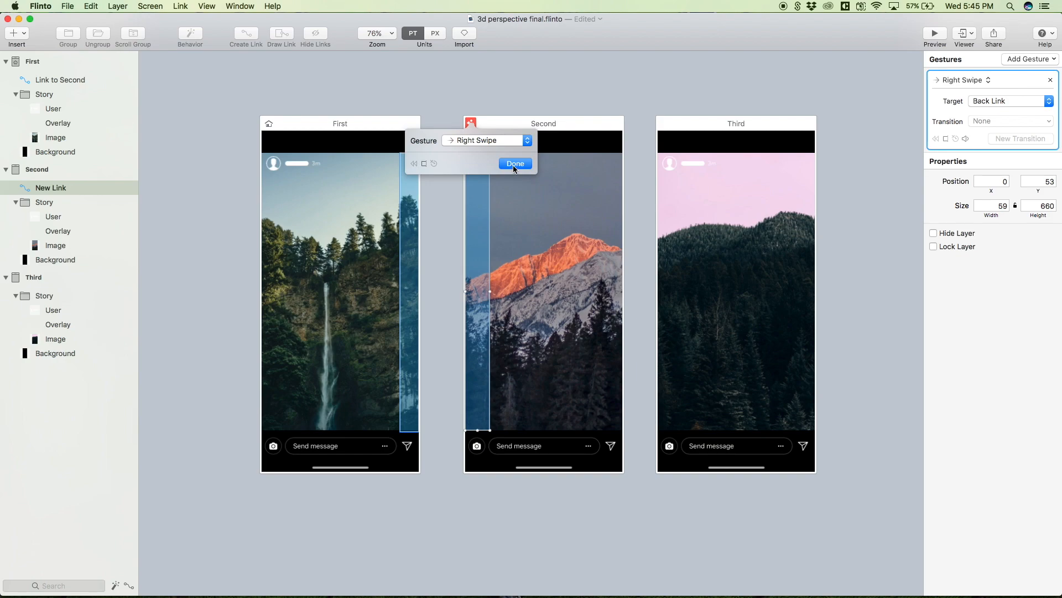
left_click(514, 164)
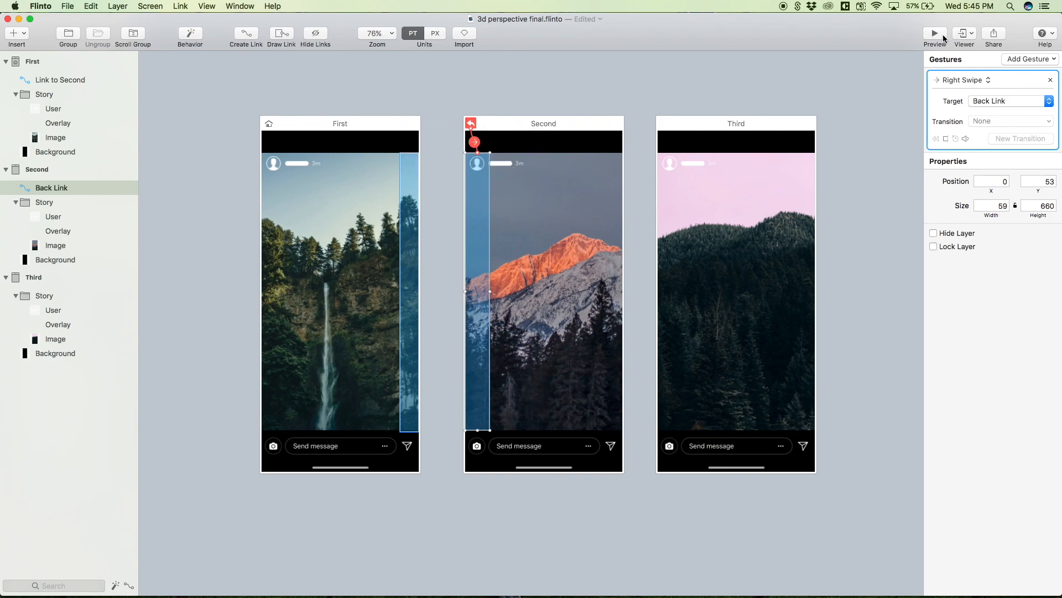
left_click(935, 32)
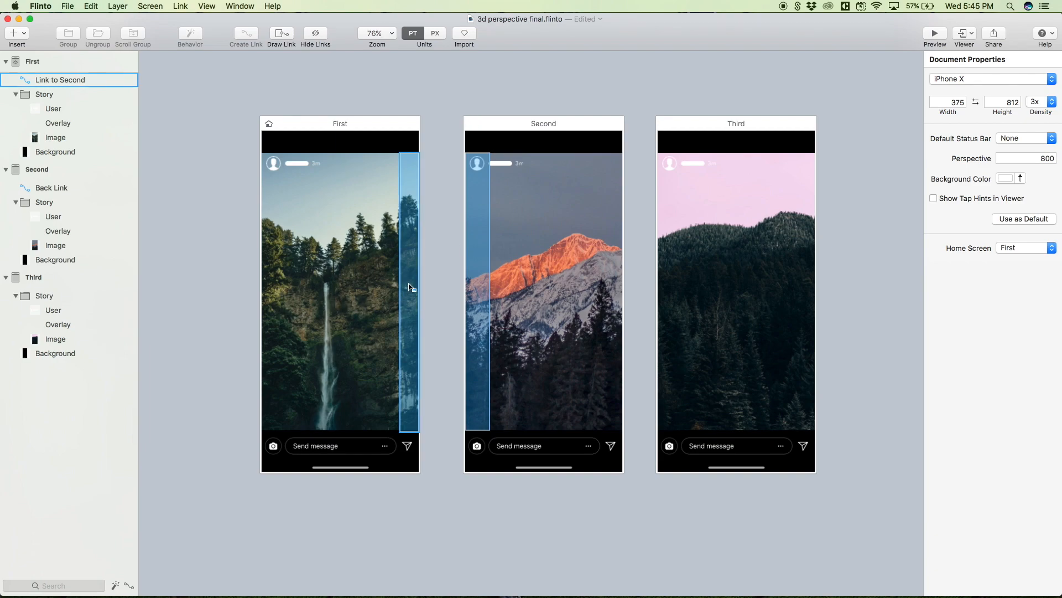
Reuse First's left-swipe link on Second, add Third's Back Link, and swipe forward in preview
left_click(59, 79)
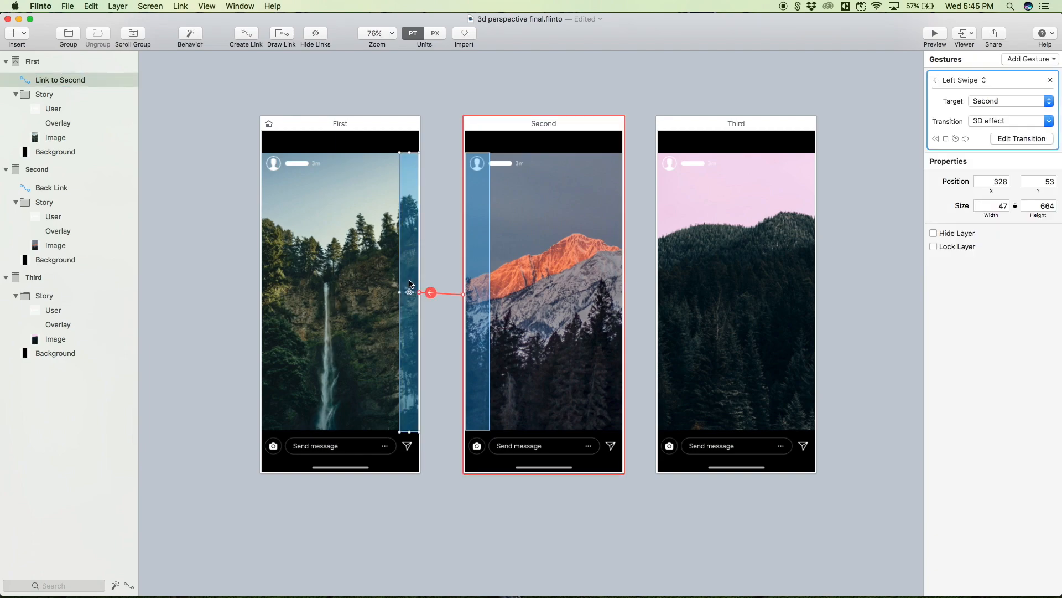
left_click(543, 122)
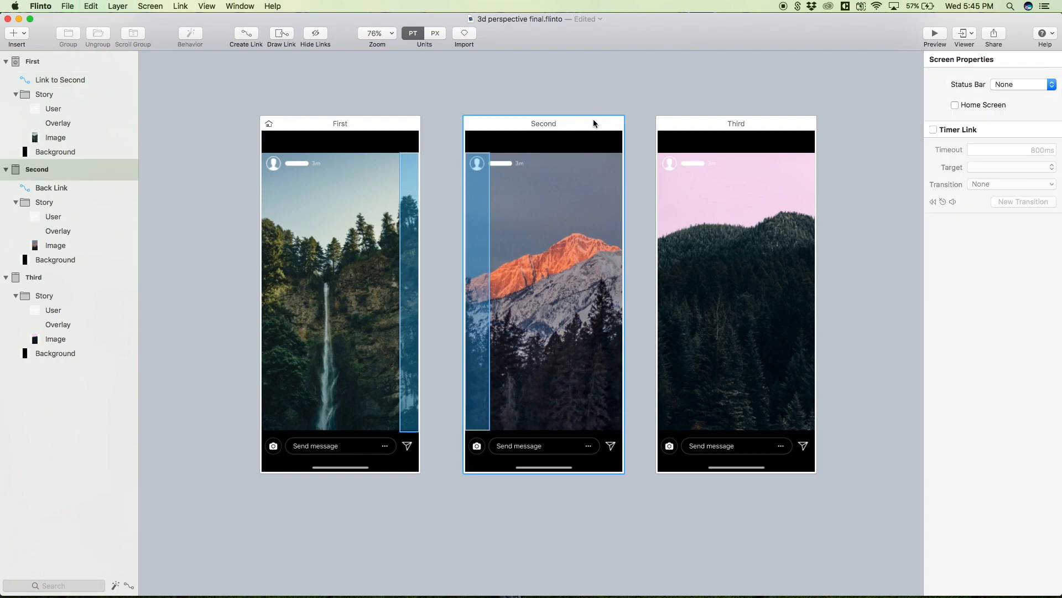
left_click(60, 188)
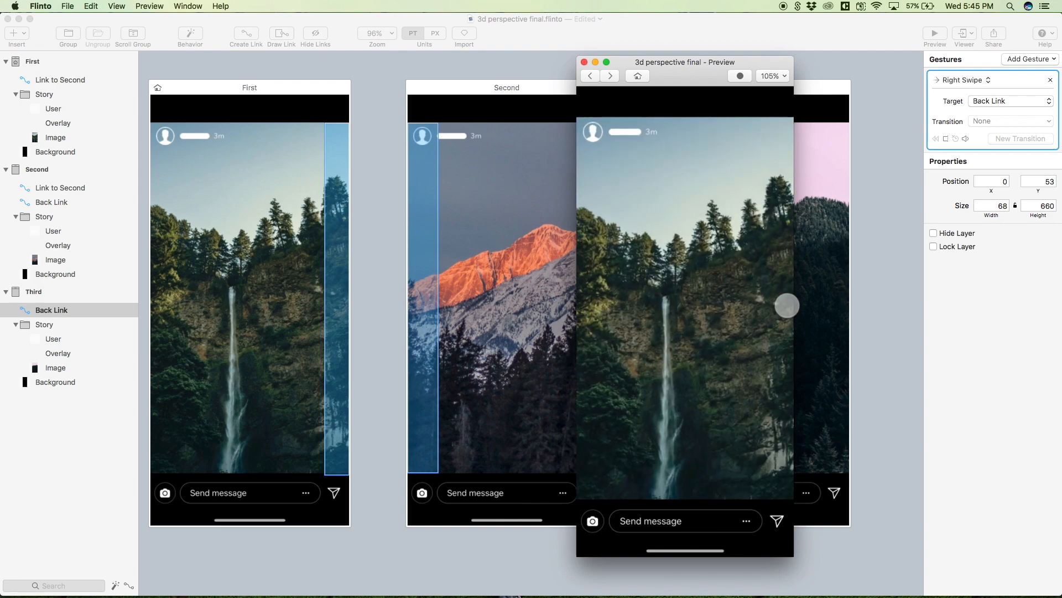
left_click_drag(787, 305, 642, 309)
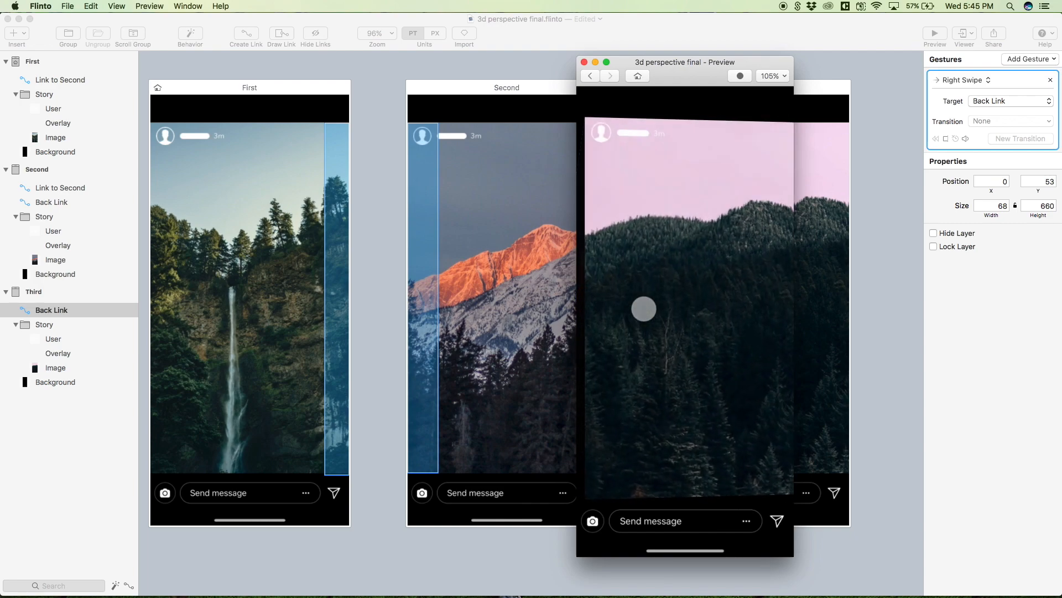